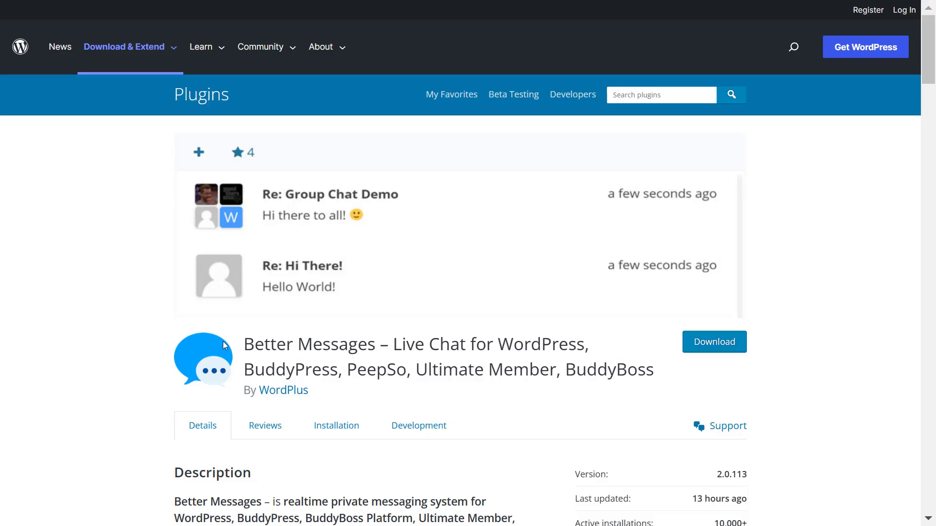
# Scroll through the front page's feature list, highlighting the Chat Rooms feature
pyautogui.scroll(-3)
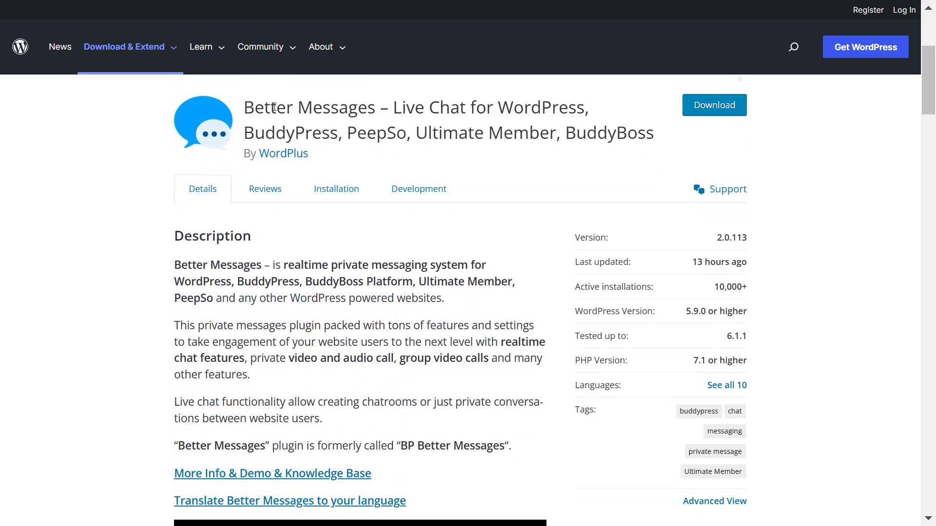
pyautogui.moveTo(714, 105)
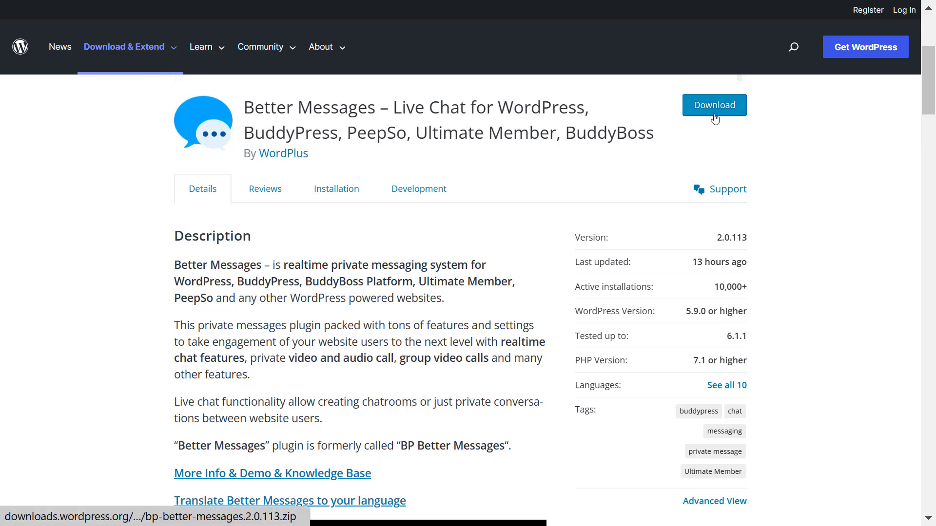
pyautogui.scroll(-3)
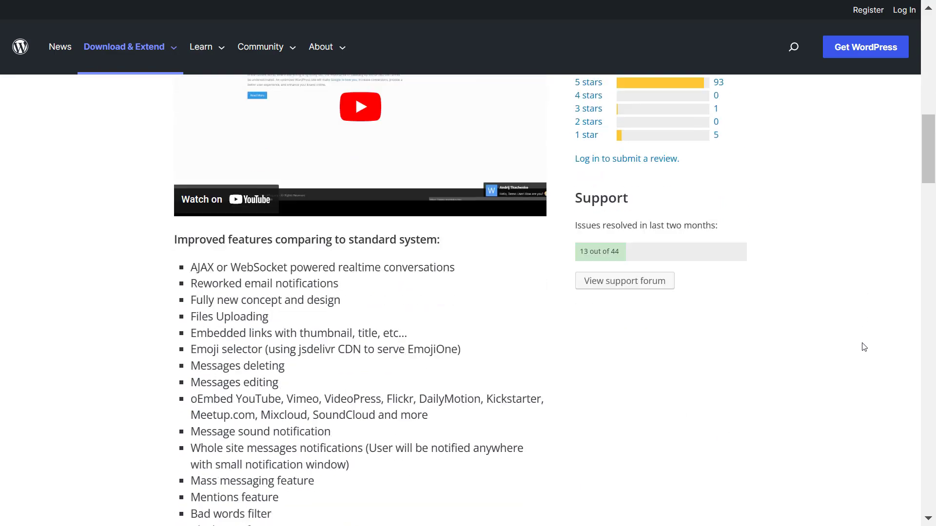
pyautogui.scroll(-3)
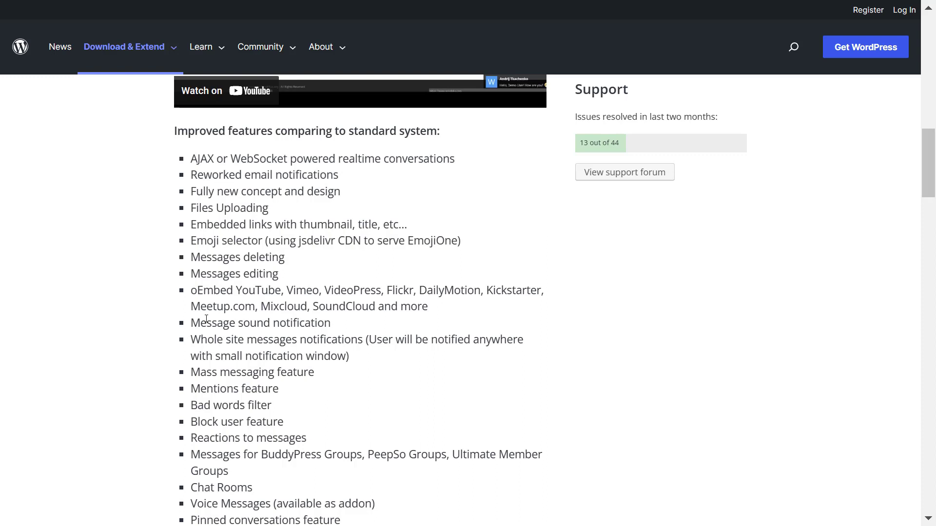
pyautogui.scroll(-3)
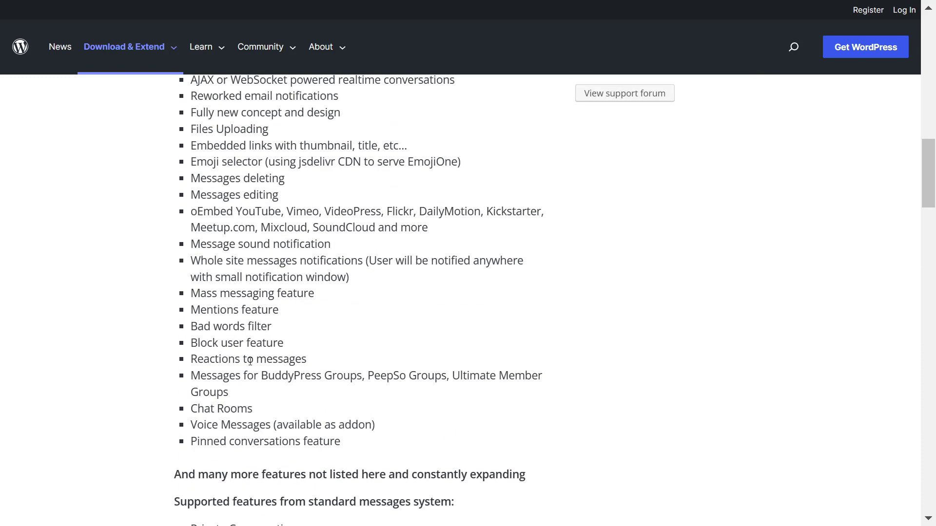
pyautogui.moveTo(288, 369)
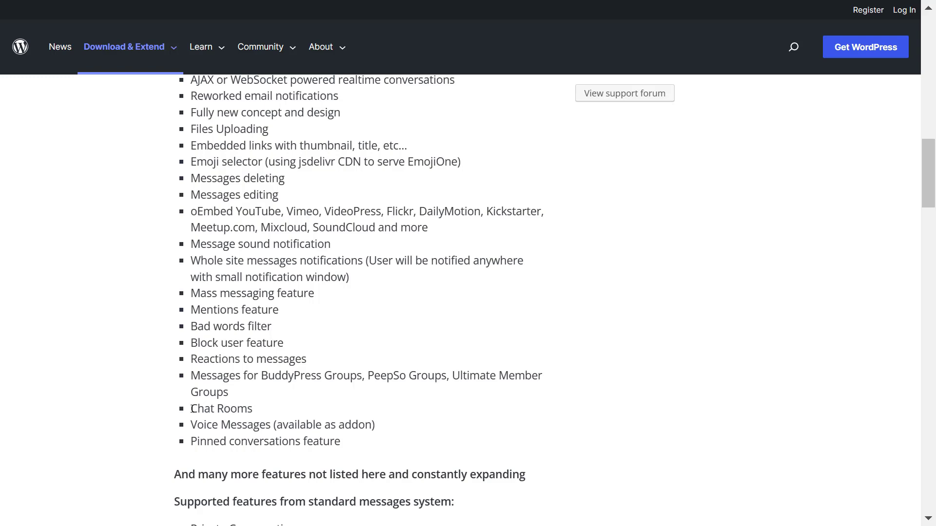
pyautogui.doubleClick(221, 409)
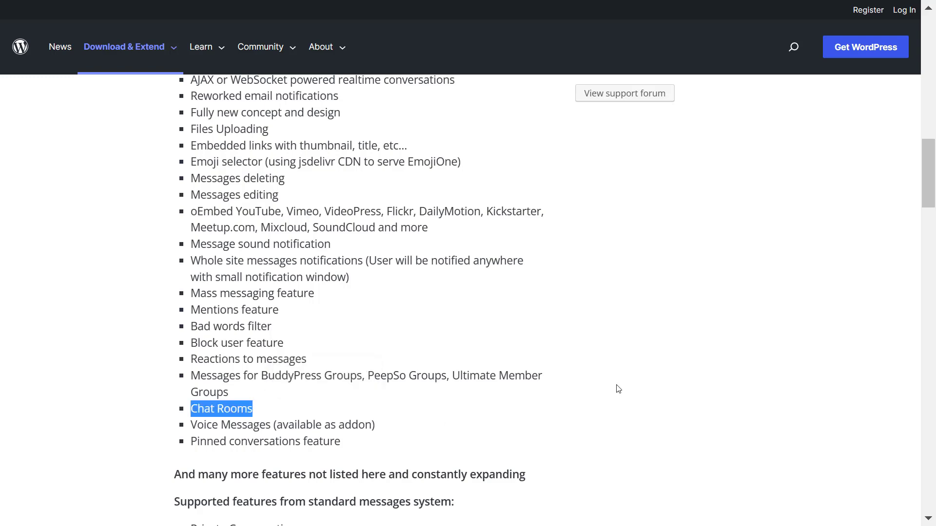
pyautogui.scroll(-3)
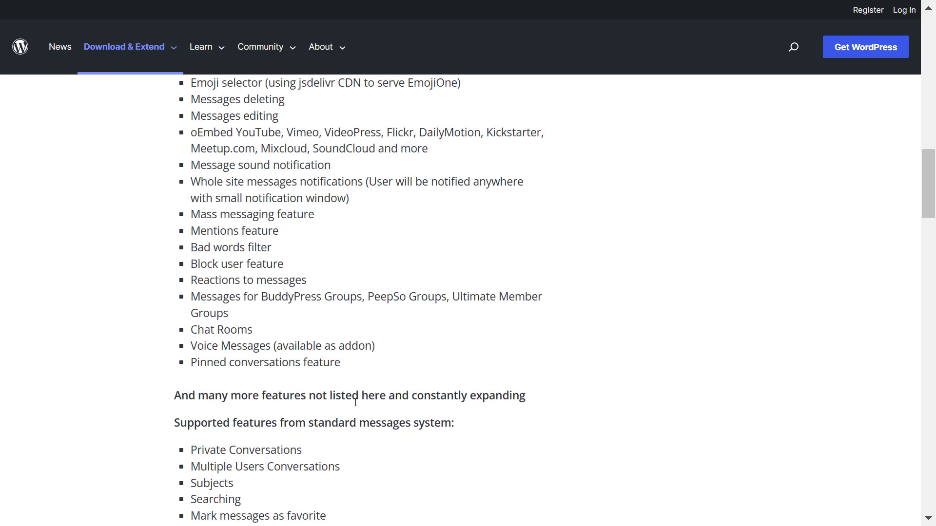
pyautogui.scroll(-3)
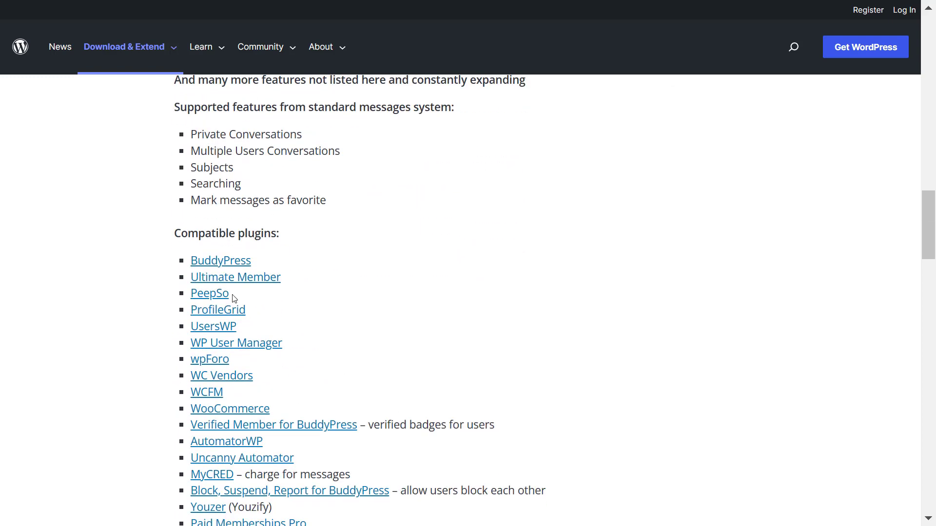
pyautogui.scroll(-3)
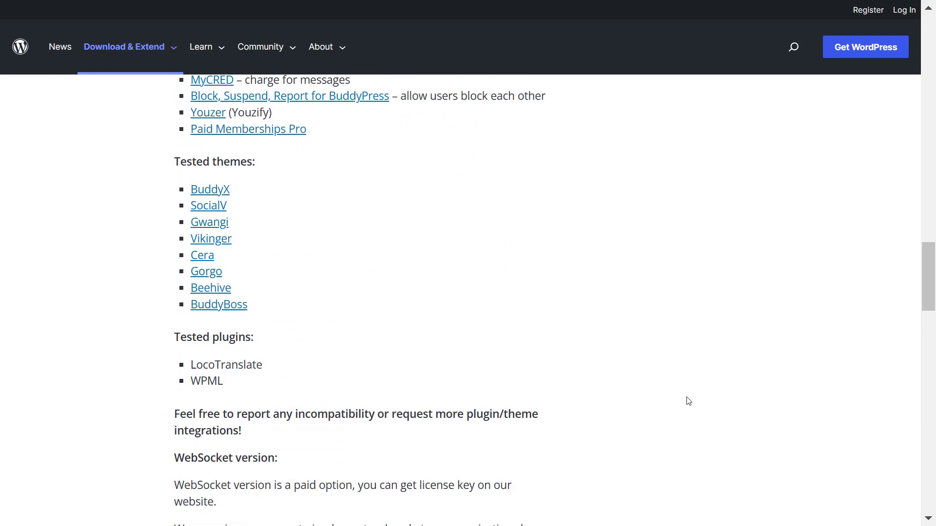
pyautogui.scroll(-3)
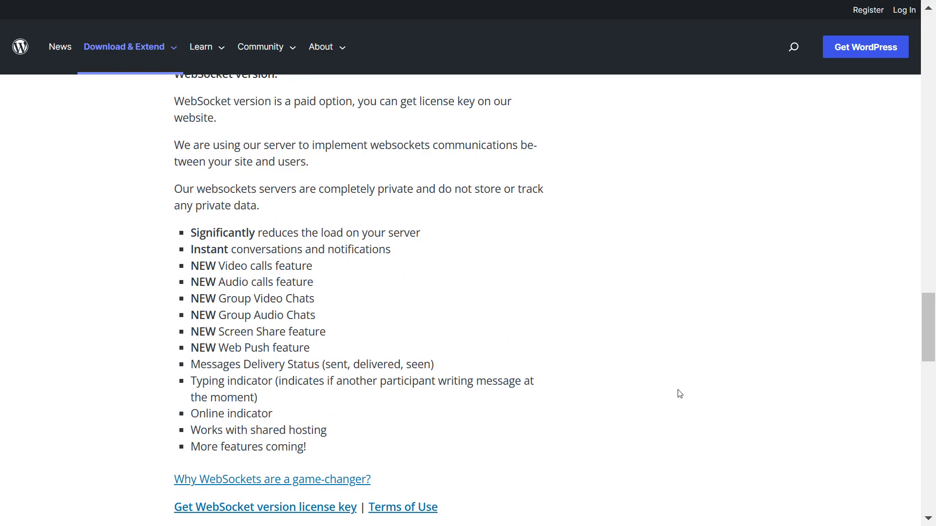
pyautogui.scroll(-3)
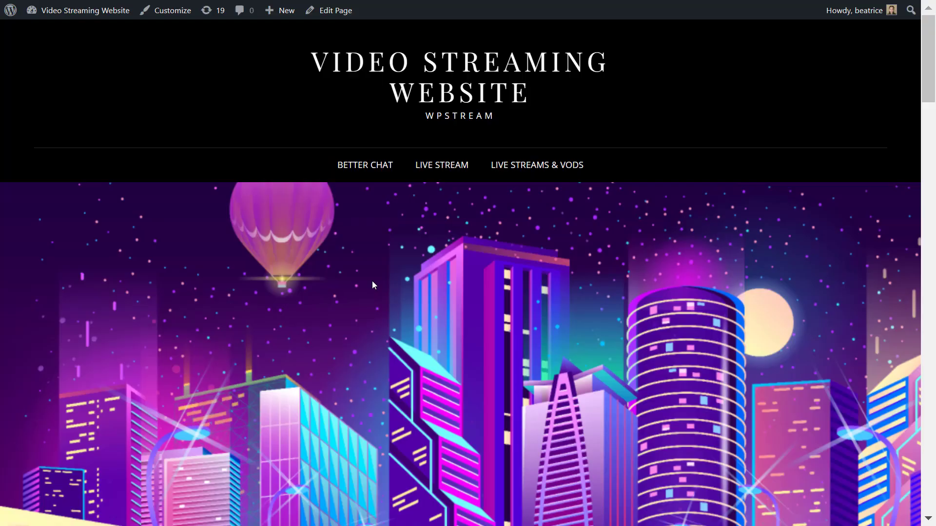
pyautogui.moveTo(10, 10)
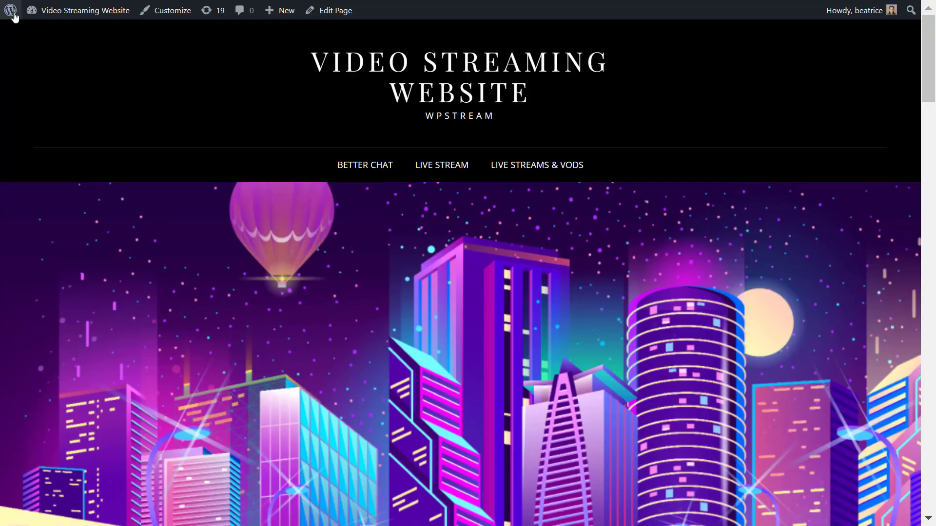
# Go to the WordPress admin dashboard showing the 6.1.1 welcome page
pyautogui.click(10, 10)
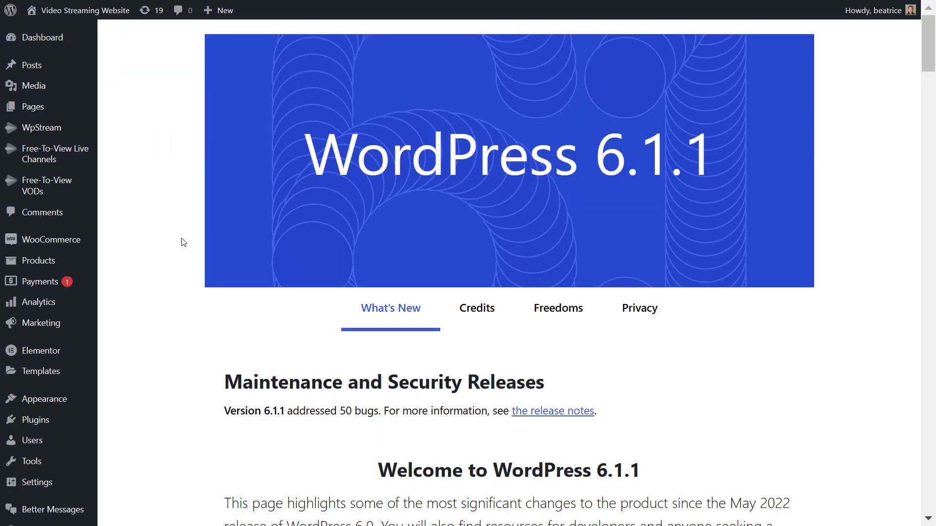
pyautogui.moveTo(153, 381)
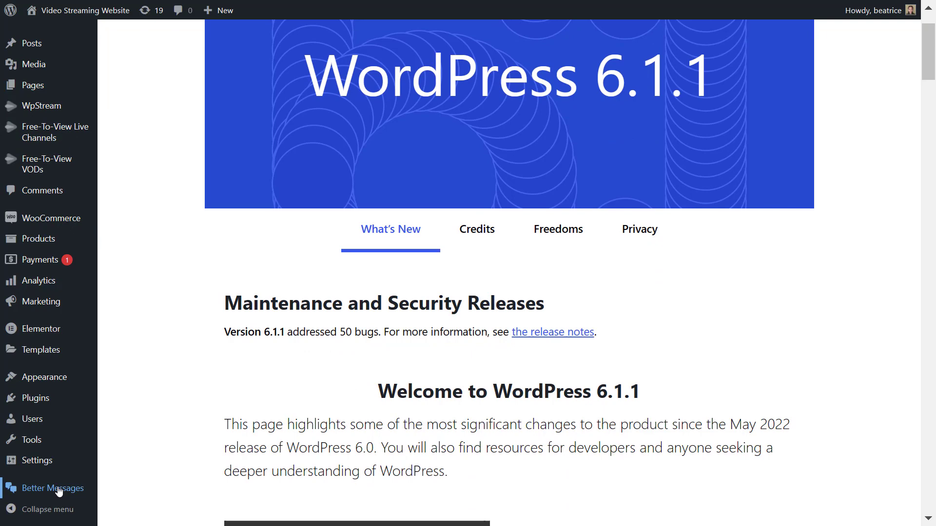
pyautogui.moveTo(460, 177)
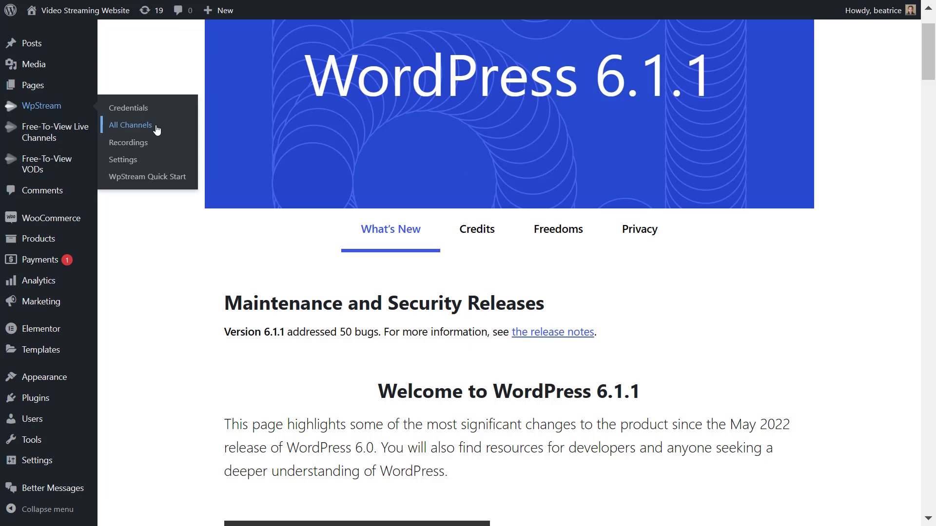
# Publish a new free-to-view channel 'My first live stream!' tagged 'live stream' from WpStream > All Channels
pyautogui.click(128, 125)
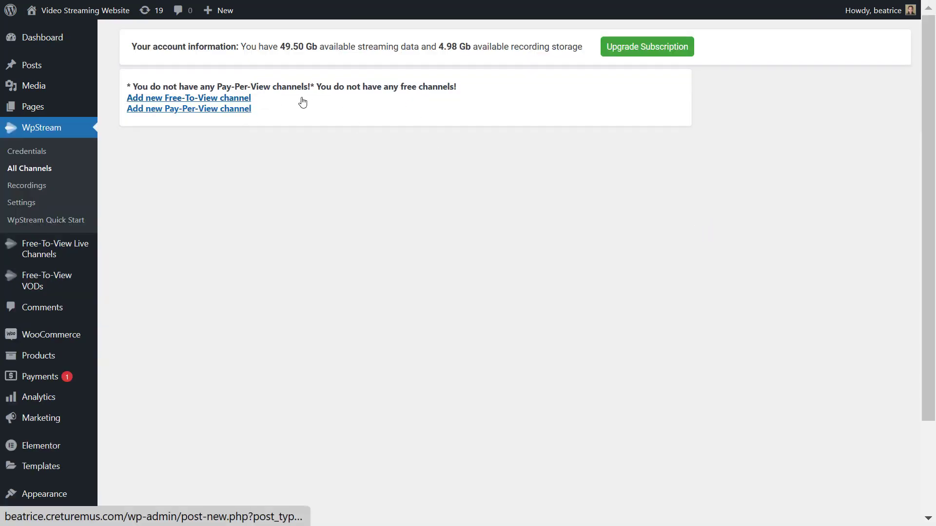
pyautogui.click(188, 98)
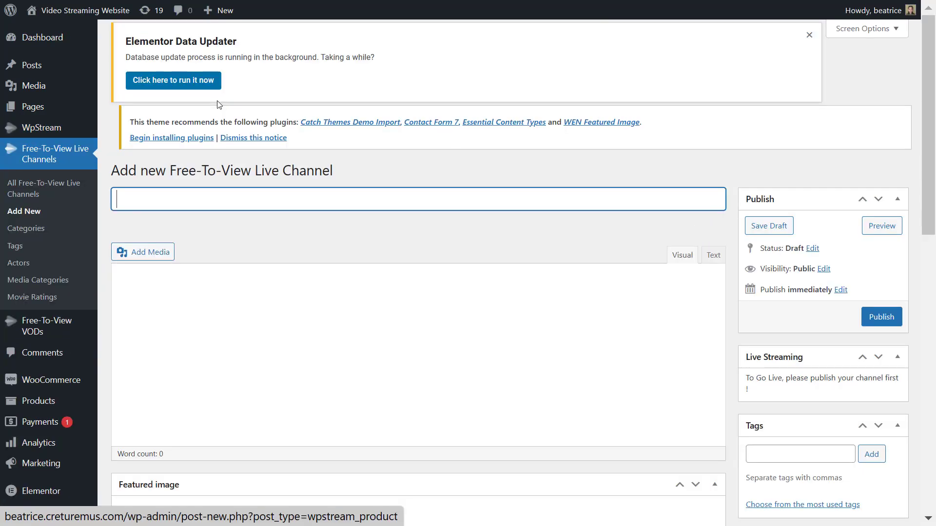
pyautogui.write('My first live')
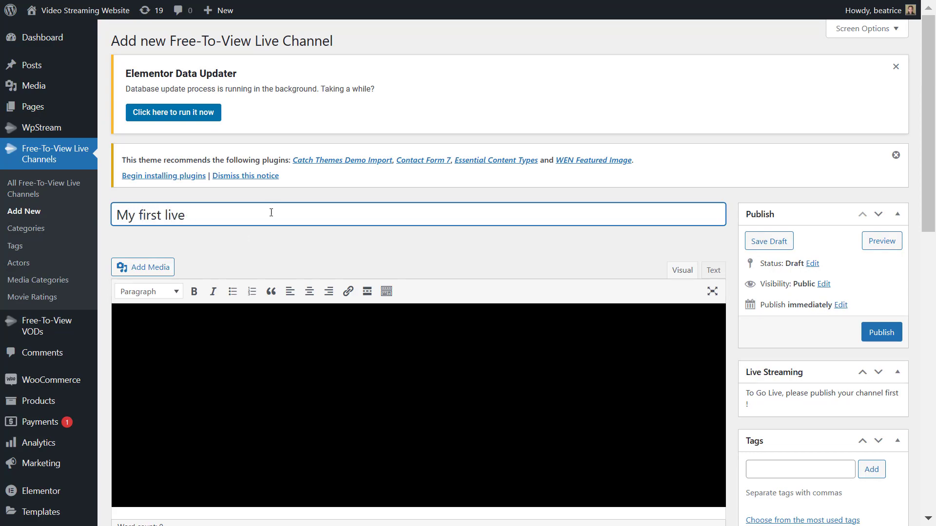
pyautogui.write('live stream')
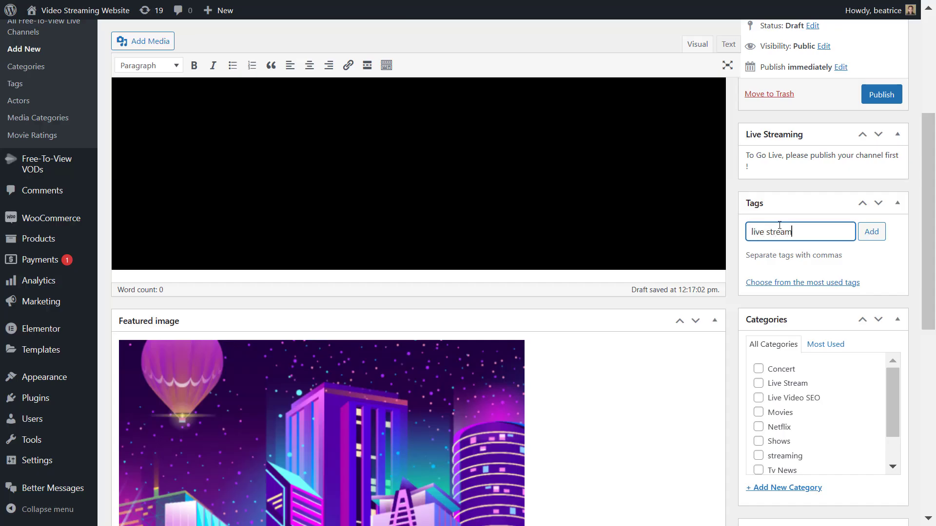
pyautogui.click(871, 233)
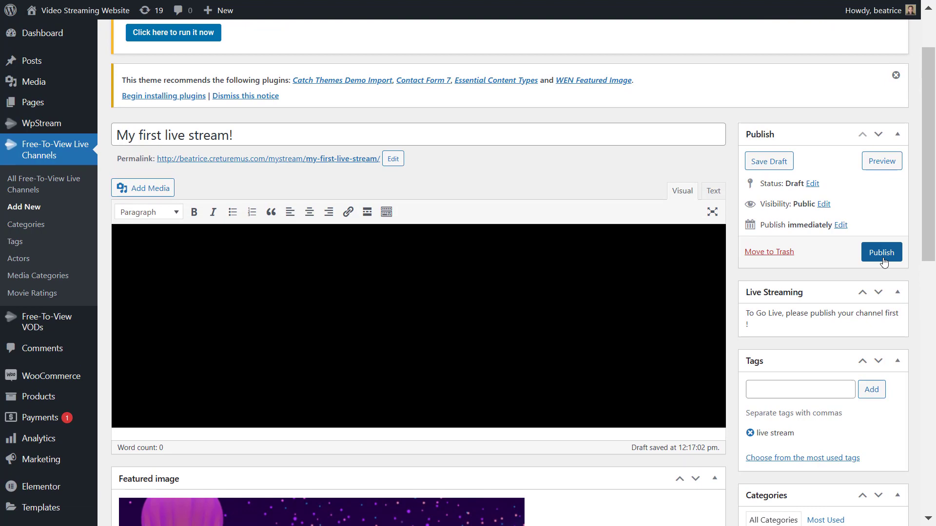
pyautogui.click(880, 252)
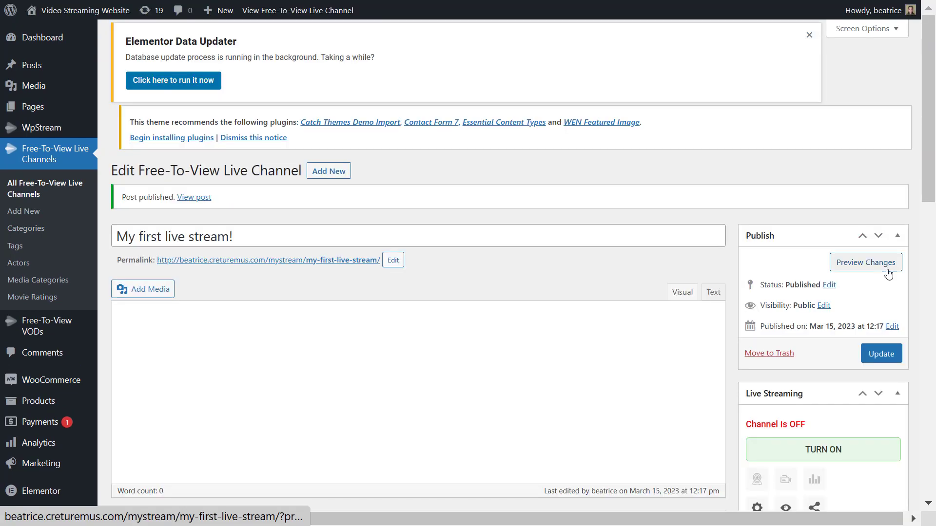
# Turn the channel's live streaming on in the Live Streaming box
pyautogui.scroll(-3)
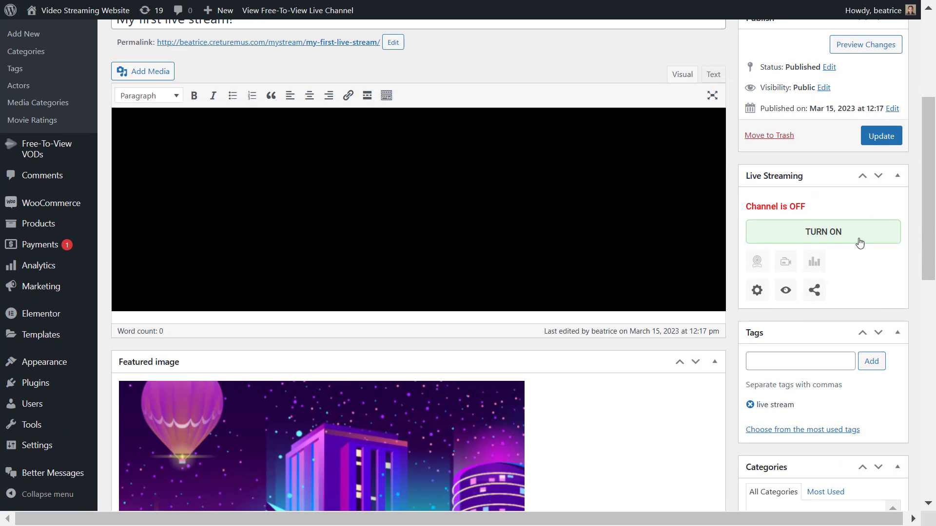
pyautogui.click(822, 232)
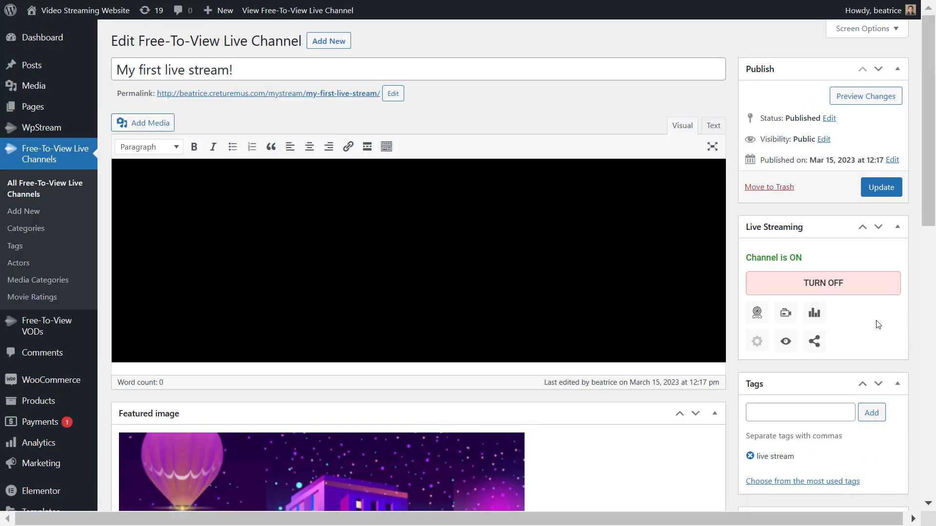
pyautogui.moveTo(844, 315)
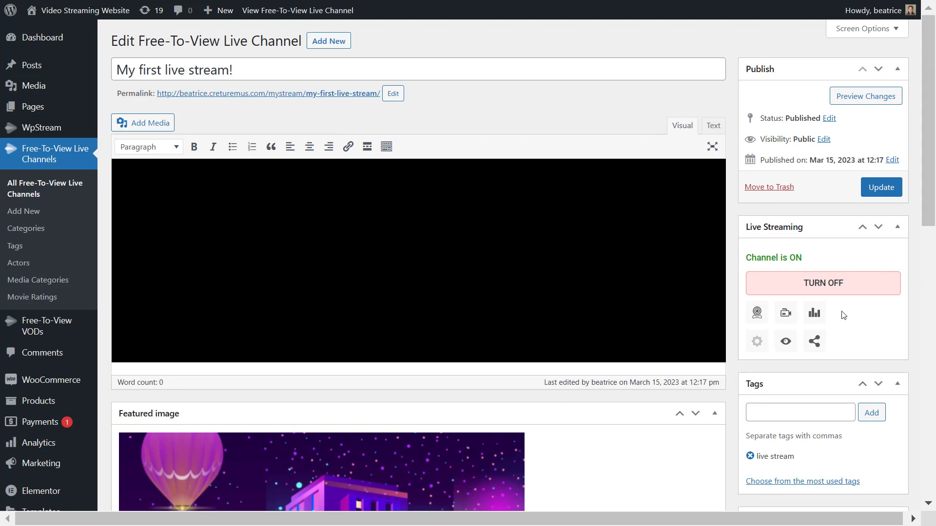
pyautogui.moveTo(876, 264)
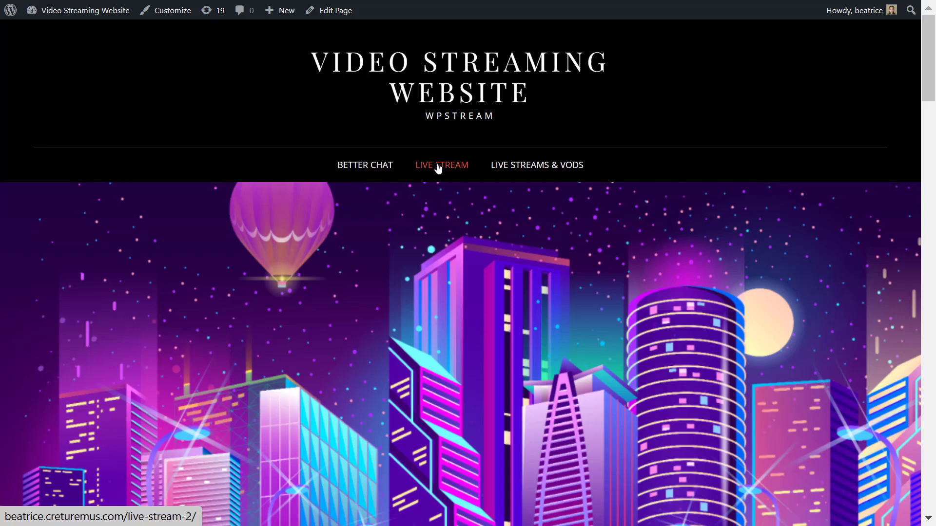
# Edit the Live stream page in Elementor and add a WpStream Player widget
pyautogui.click(440, 165)
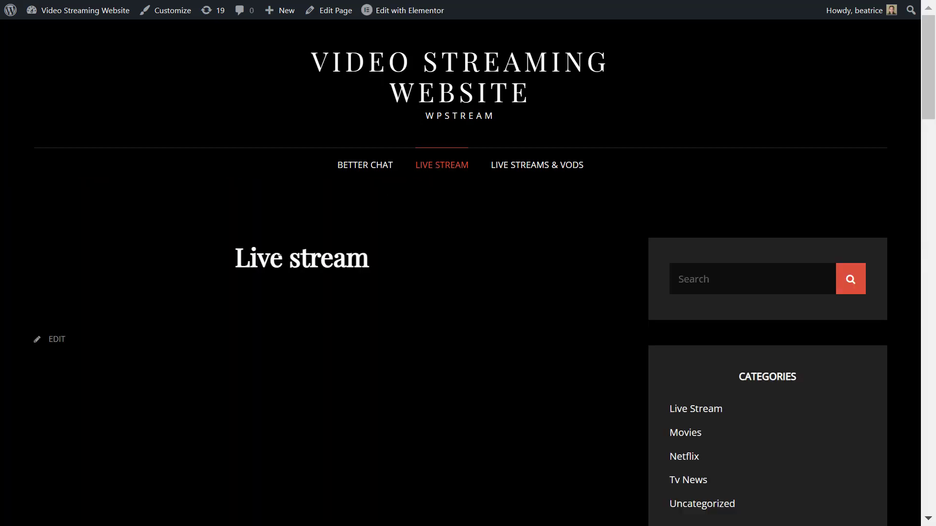
pyautogui.click(409, 9)
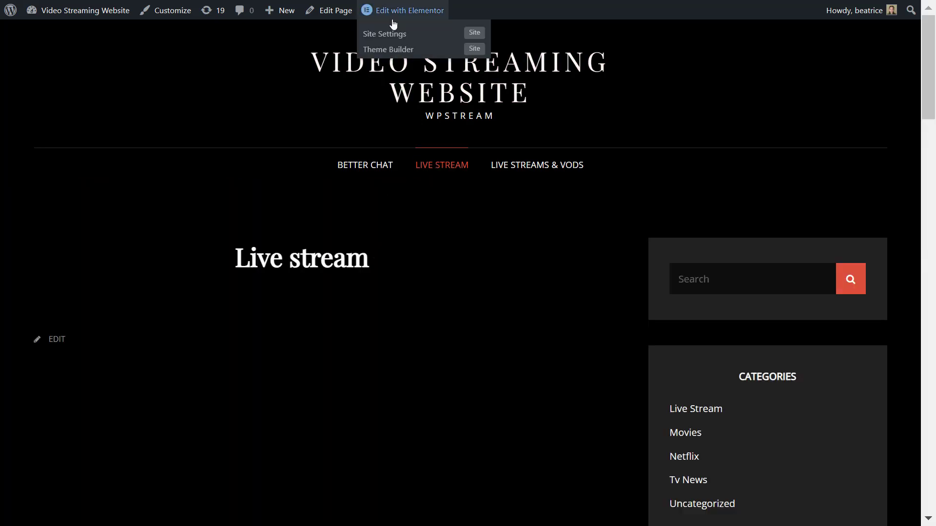
pyautogui.click(410, 9)
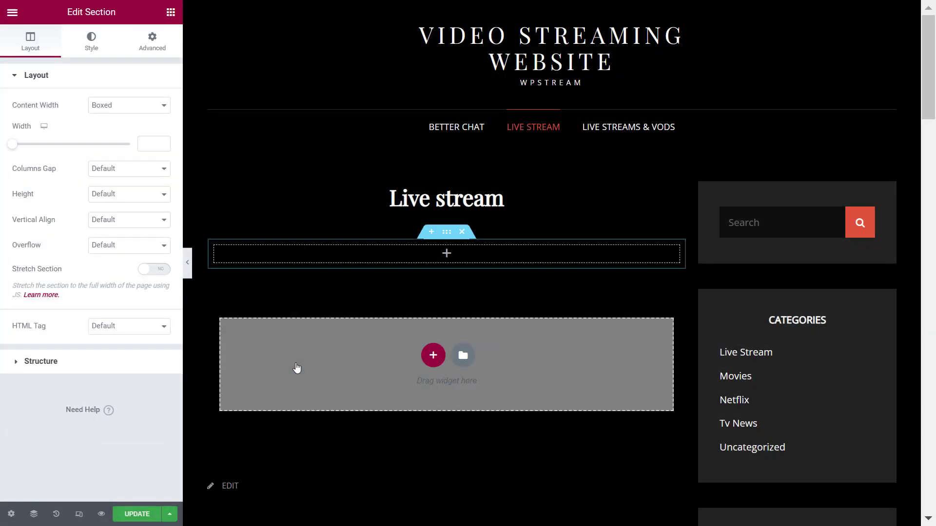
pyautogui.click(169, 12)
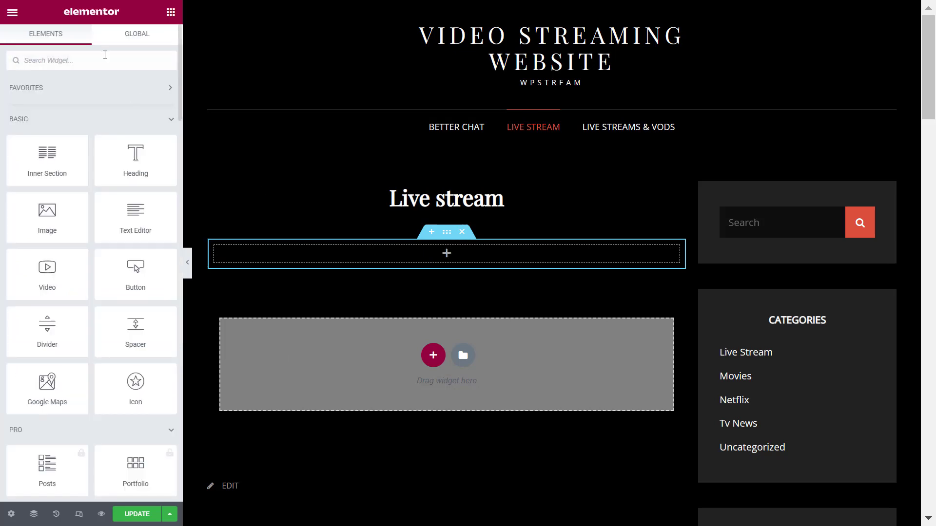
pyautogui.write('wpstream')
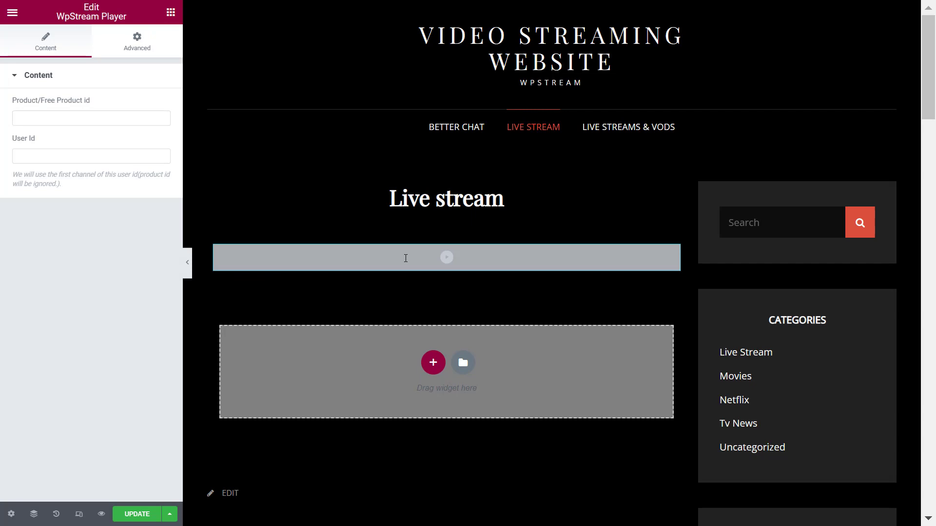
pyautogui.click(91, 118)
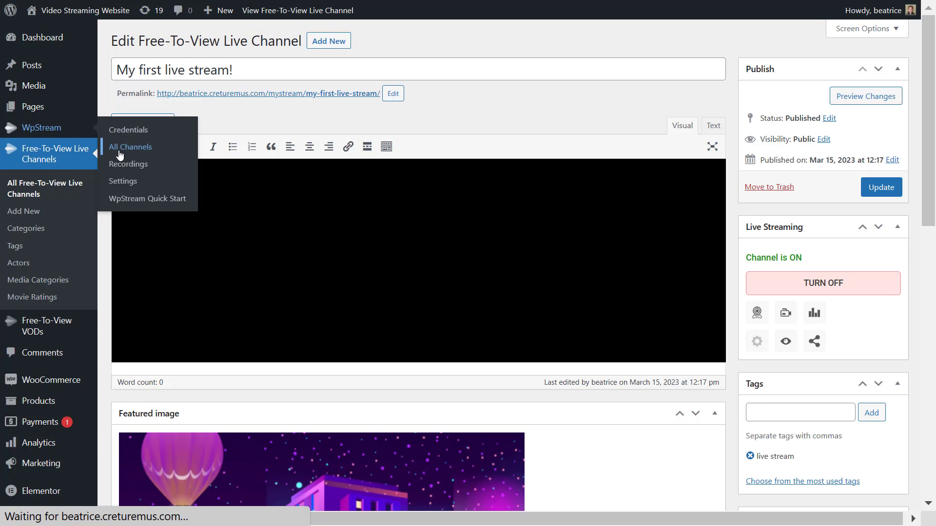
# Look up the live channel's ID, 1709, in WpStream > All Channels
pyautogui.click(129, 147)
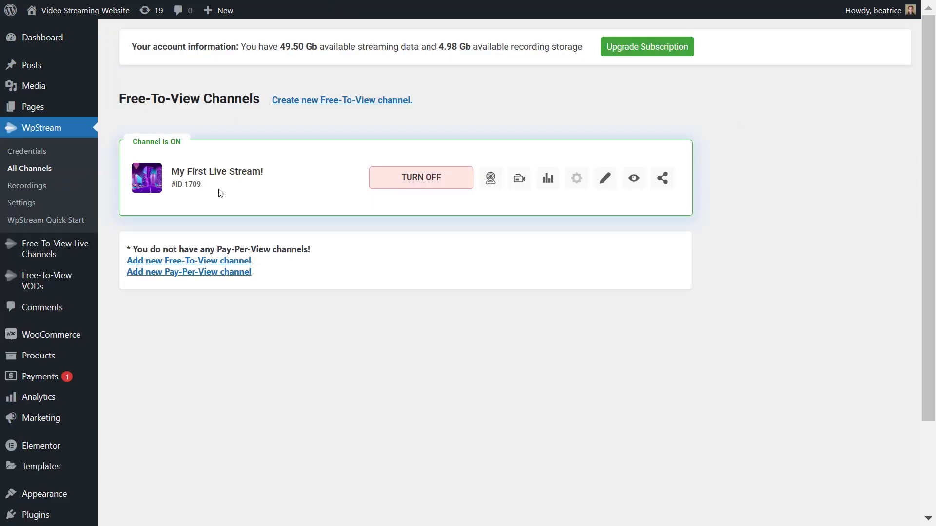
pyautogui.doubleClick(193, 185)
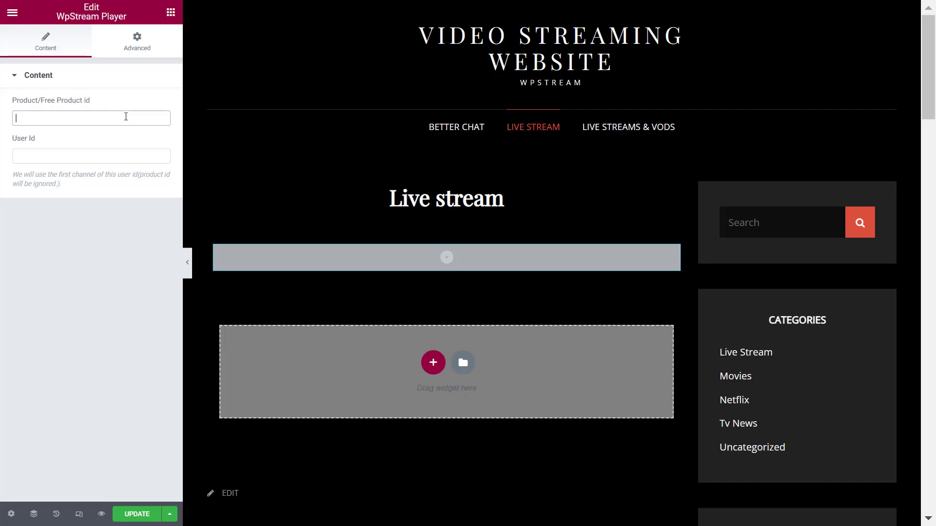
# Set the WpStream Player's free product id to 1709
pyautogui.write('1709')
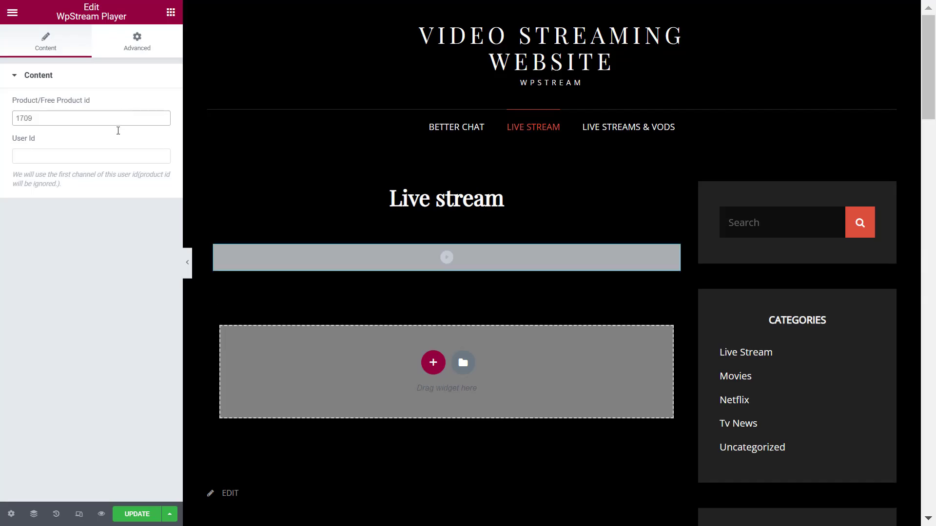
pyautogui.click(137, 514)
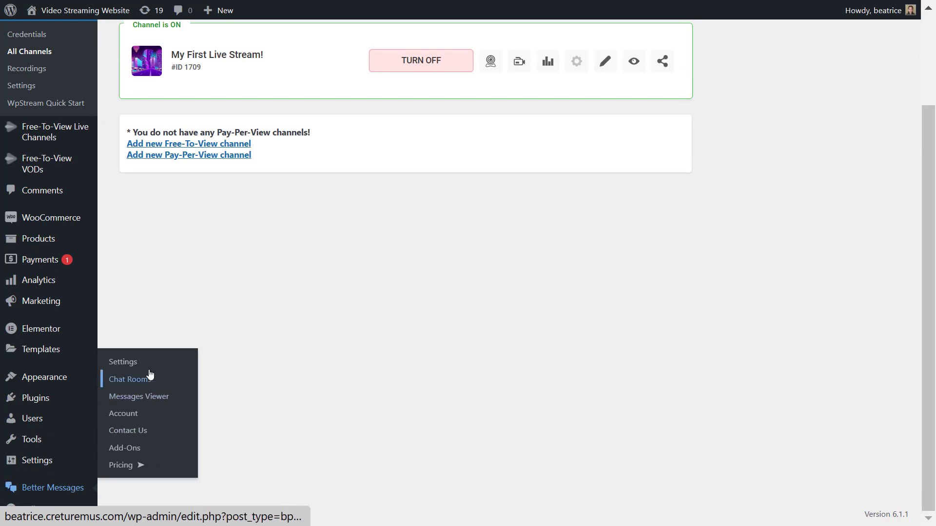
# Go to Better Messages > Chat Rooms, which lists no rooms yet
pyautogui.click(123, 361)
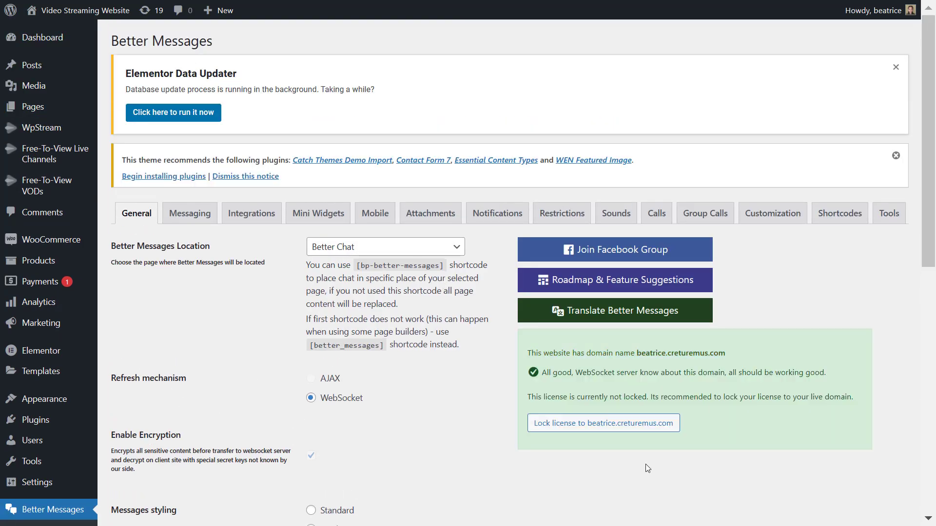
pyautogui.moveTo(500, 373)
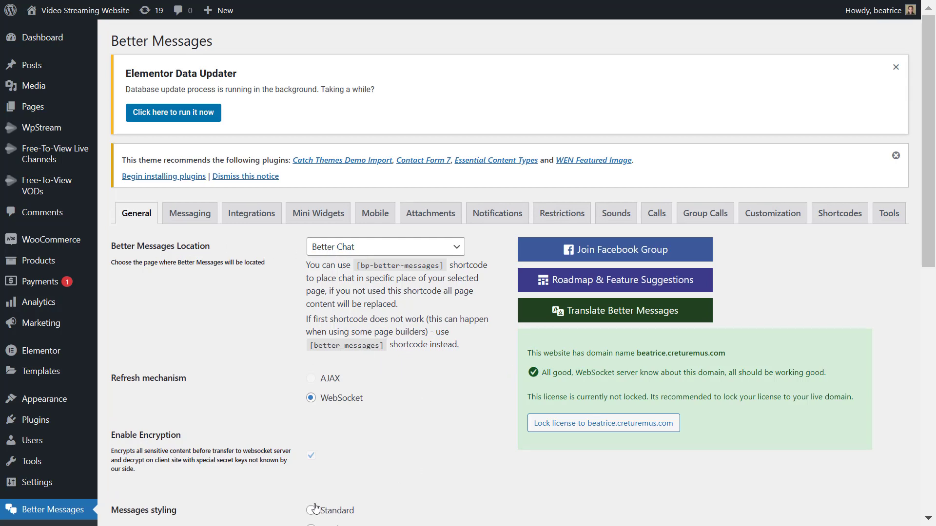
pyautogui.scroll(-3)
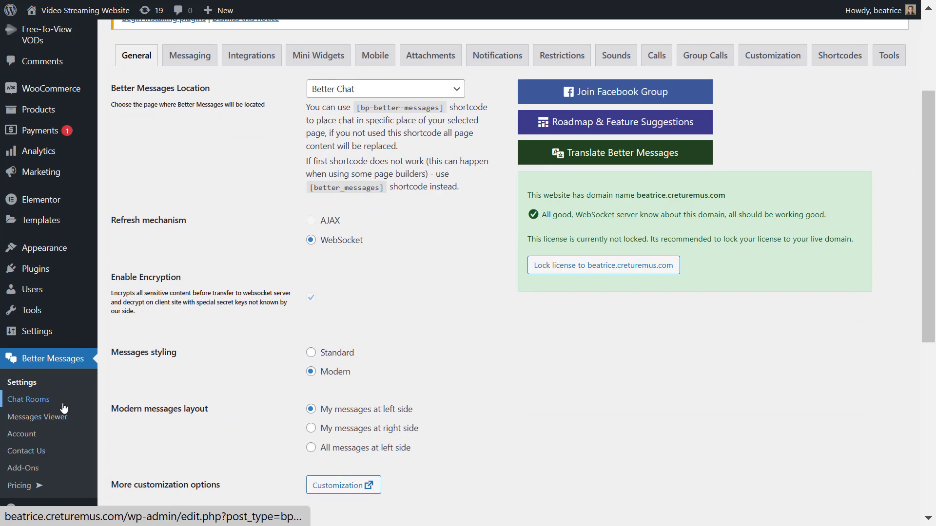
pyautogui.click(28, 400)
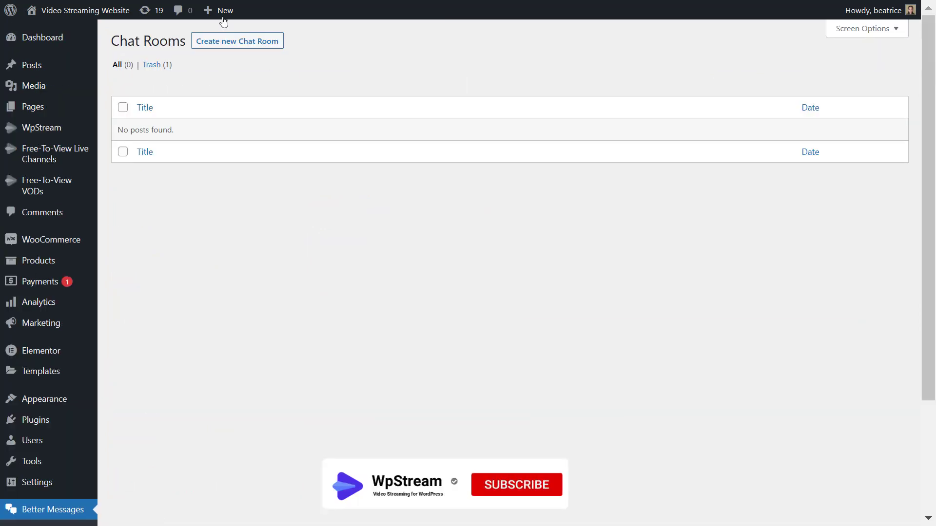
# Create a new chat room titled 'Live chat' with auto-join and guest viewing enabled
pyautogui.click(144, 152)
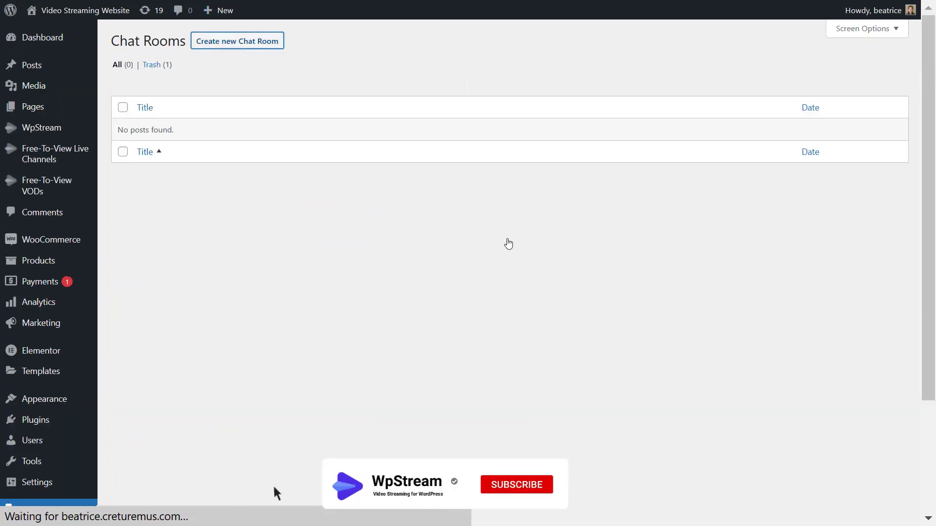
pyautogui.click(236, 41)
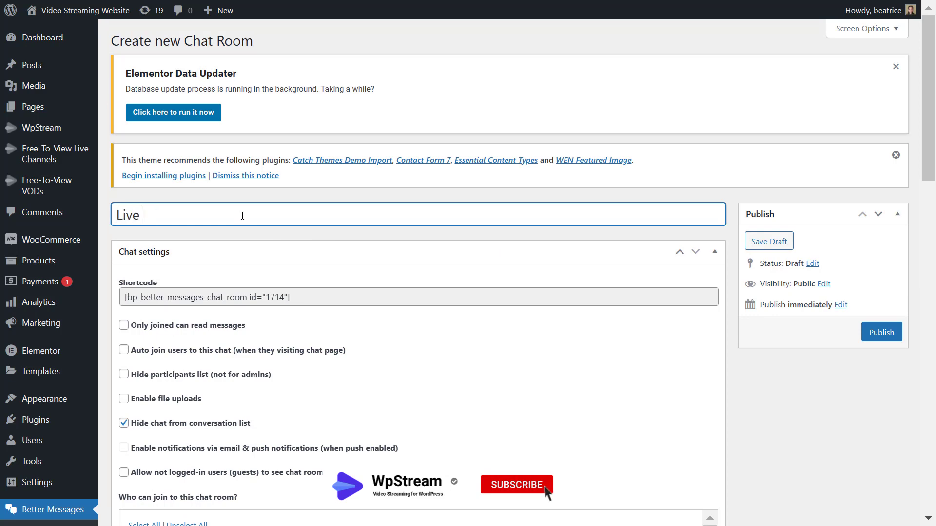
pyautogui.write('chat')
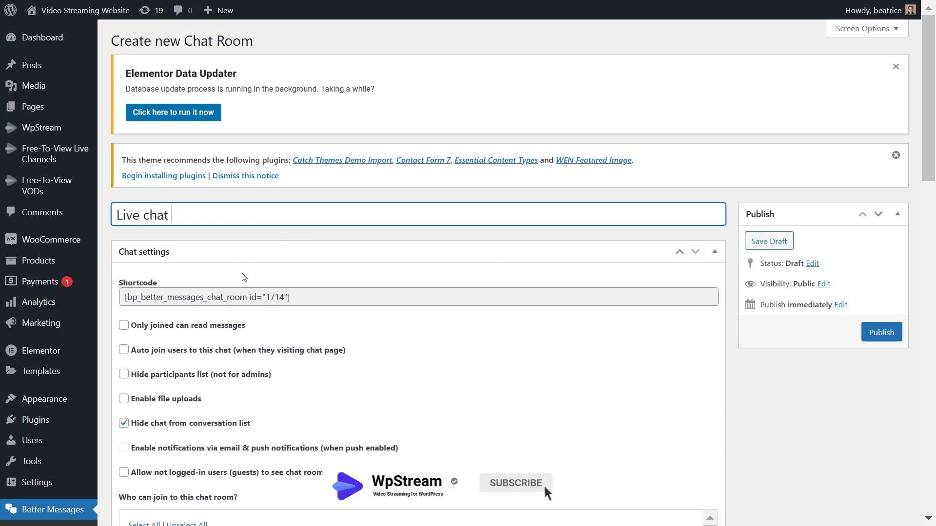
pyautogui.scroll(-3)
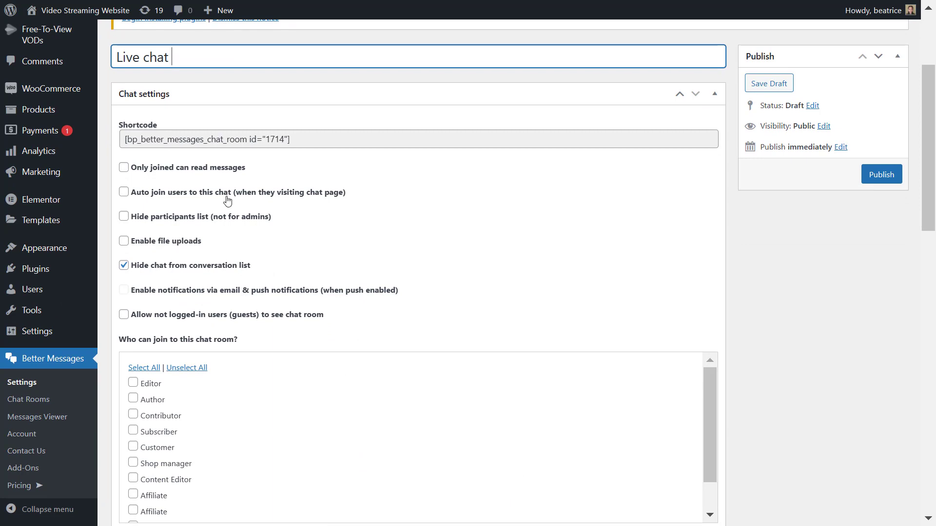
pyautogui.click(124, 192)
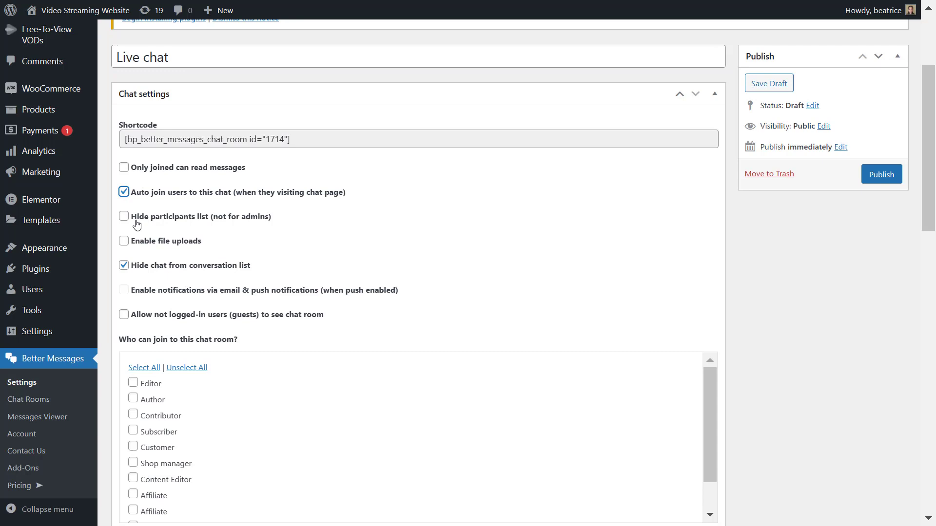
pyautogui.moveTo(180, 241)
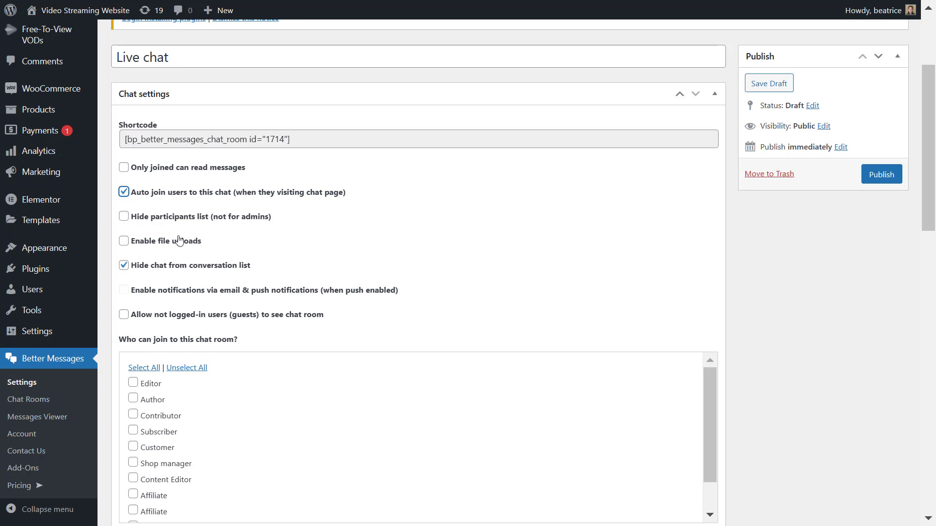
pyautogui.moveTo(184, 276)
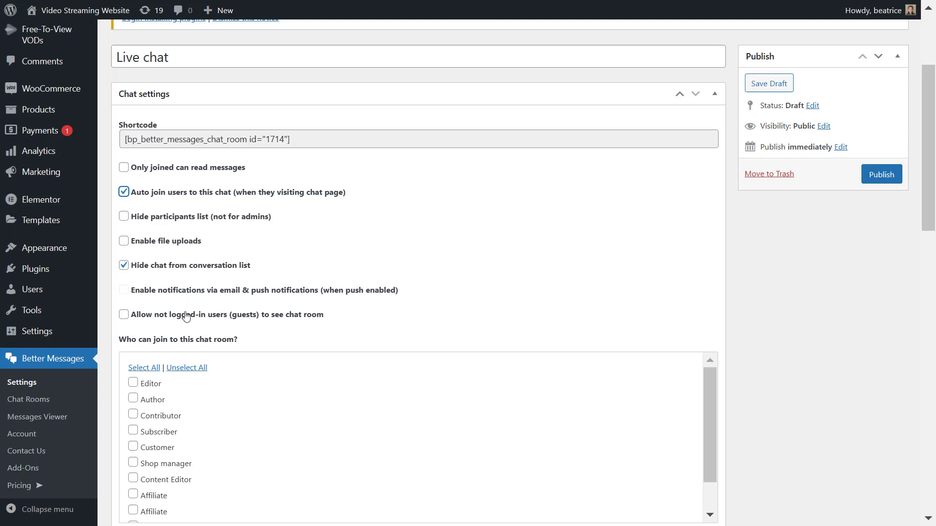
pyautogui.click(124, 315)
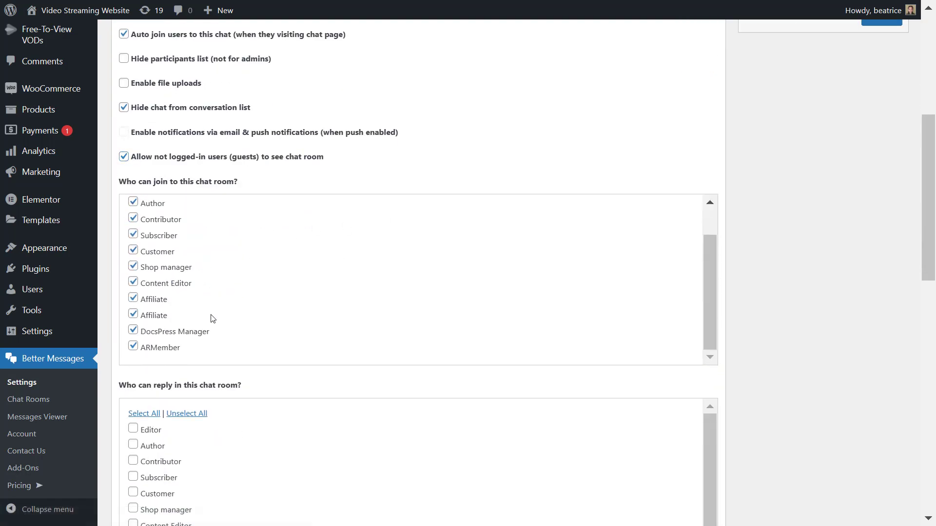
# Auto-add users of every role to the room and use Modern message styling
pyautogui.scroll(-3)
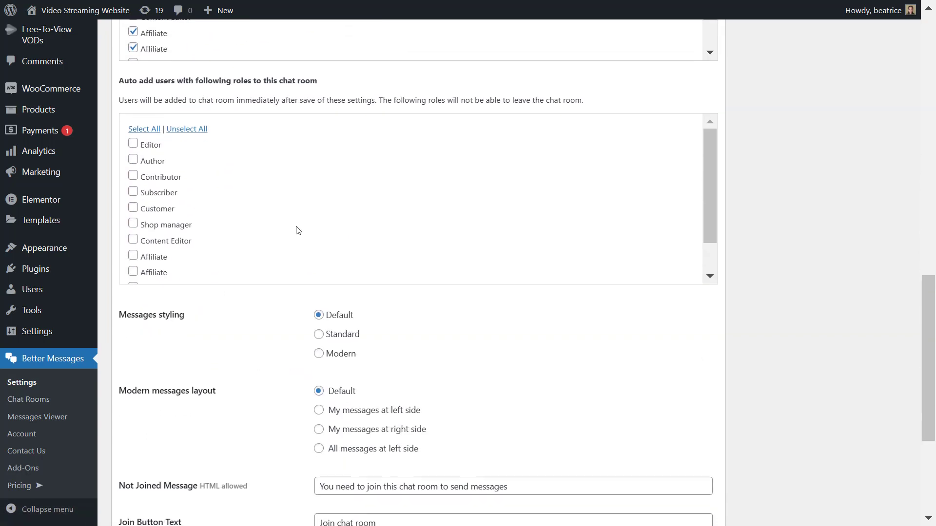
pyautogui.click(143, 128)
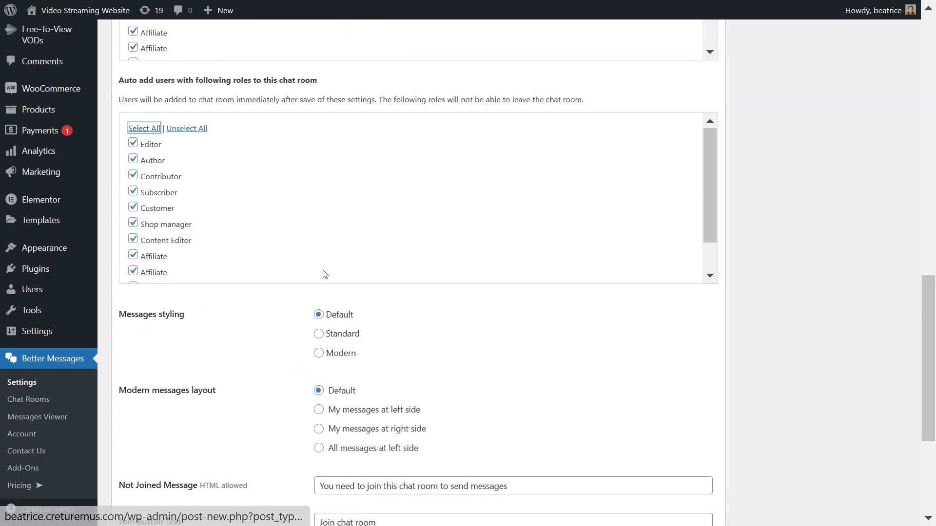
pyautogui.scroll(-3)
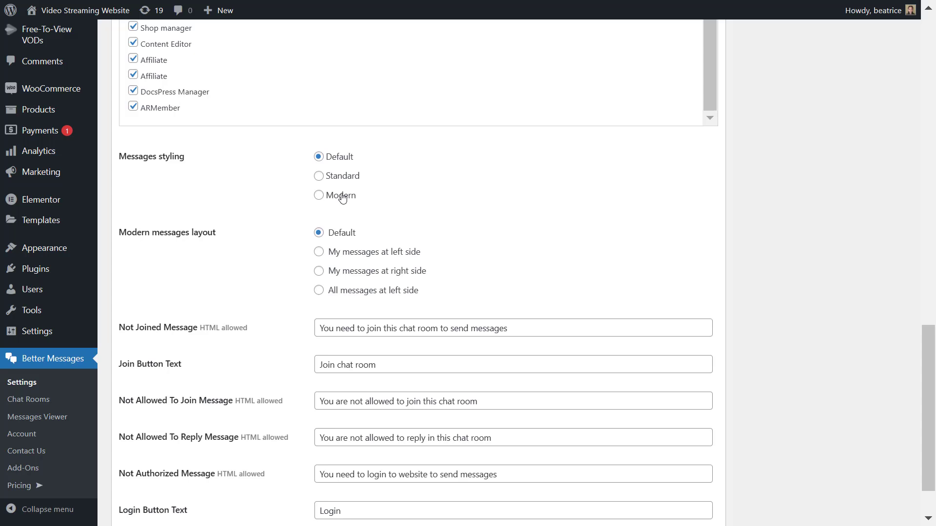
pyautogui.click(319, 195)
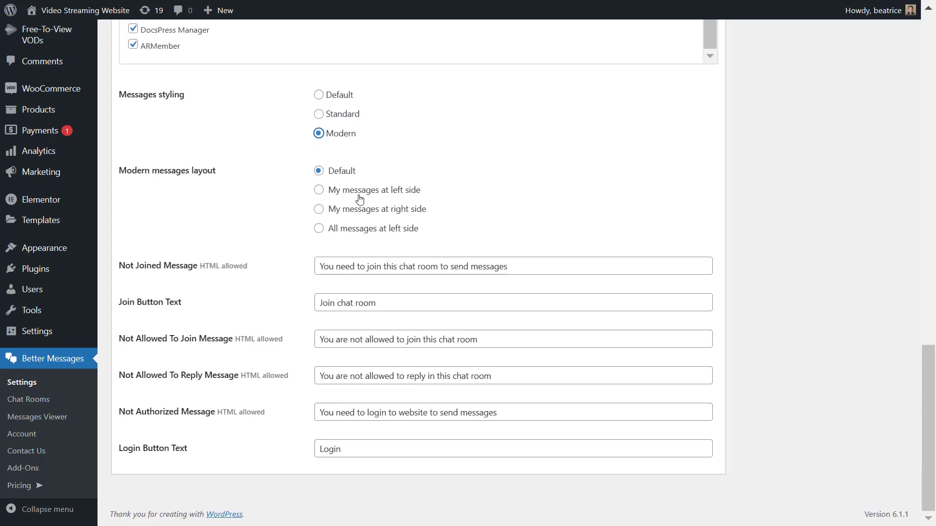
pyautogui.moveTo(296, 251)
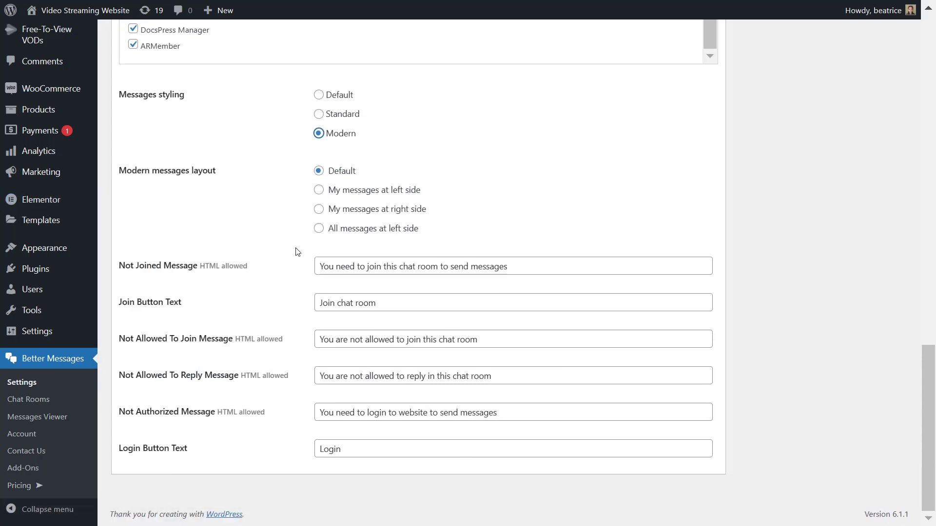
pyautogui.moveTo(136, 257)
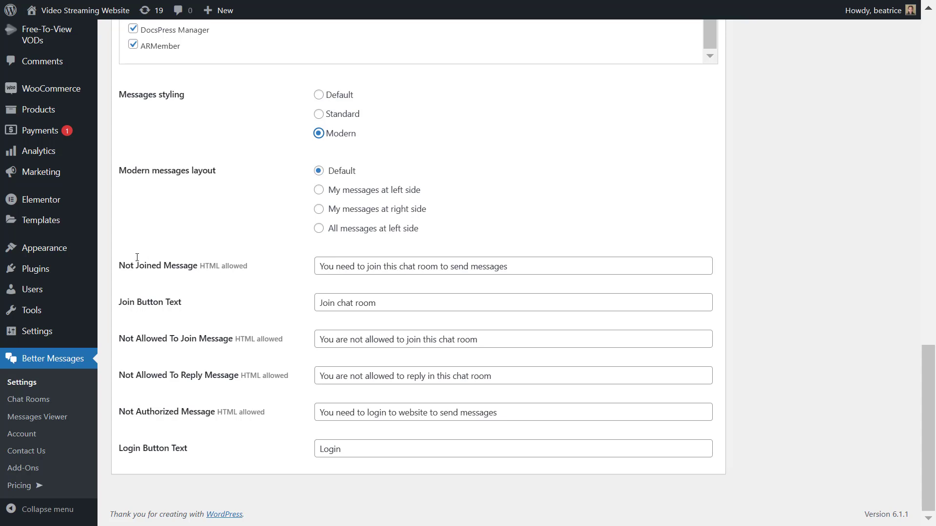
pyautogui.moveTo(514, 268)
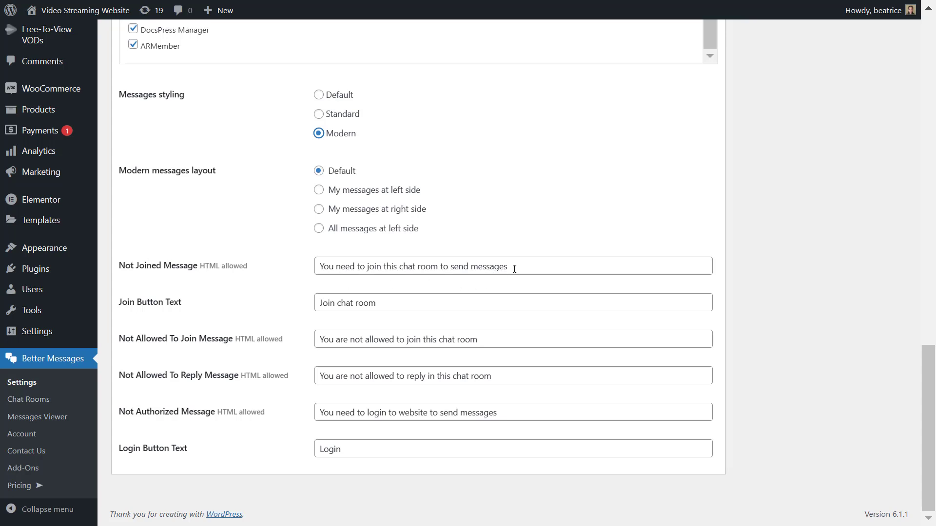
pyautogui.moveTo(177, 334)
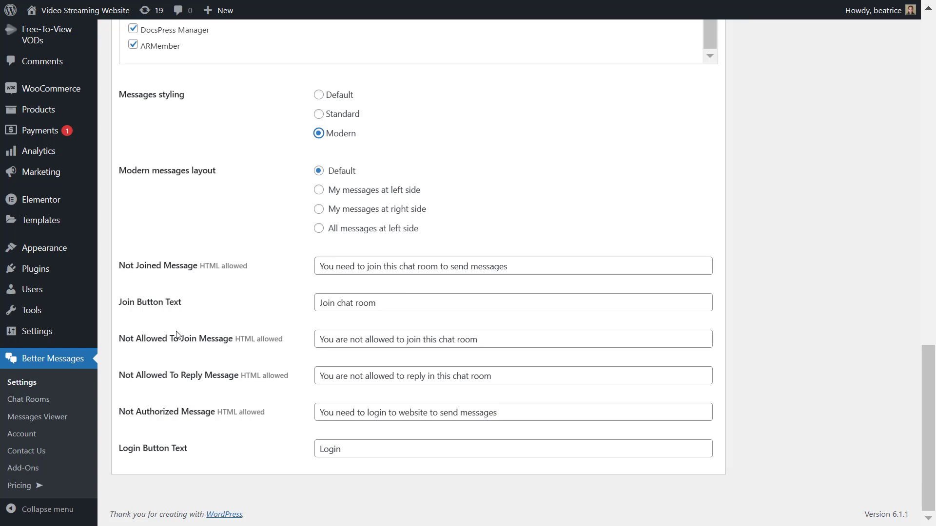
pyautogui.moveTo(241, 431)
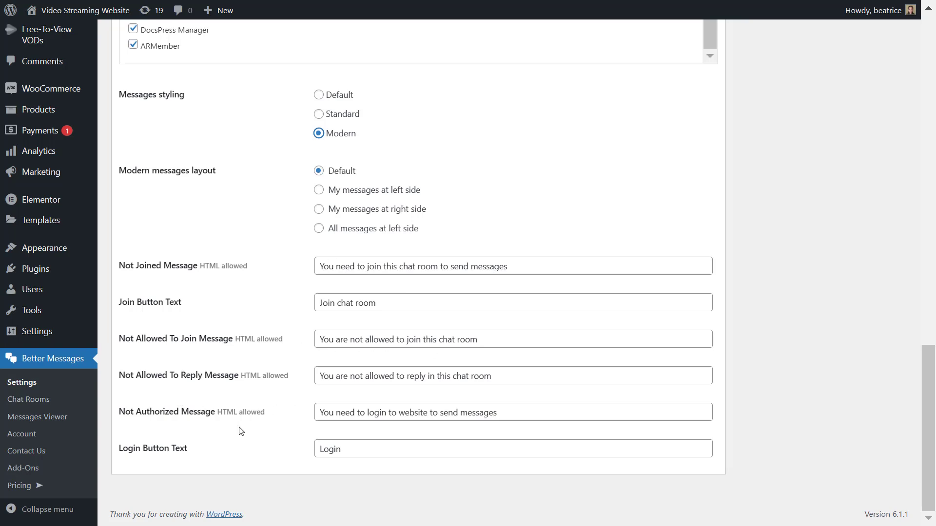
pyautogui.scroll(3)
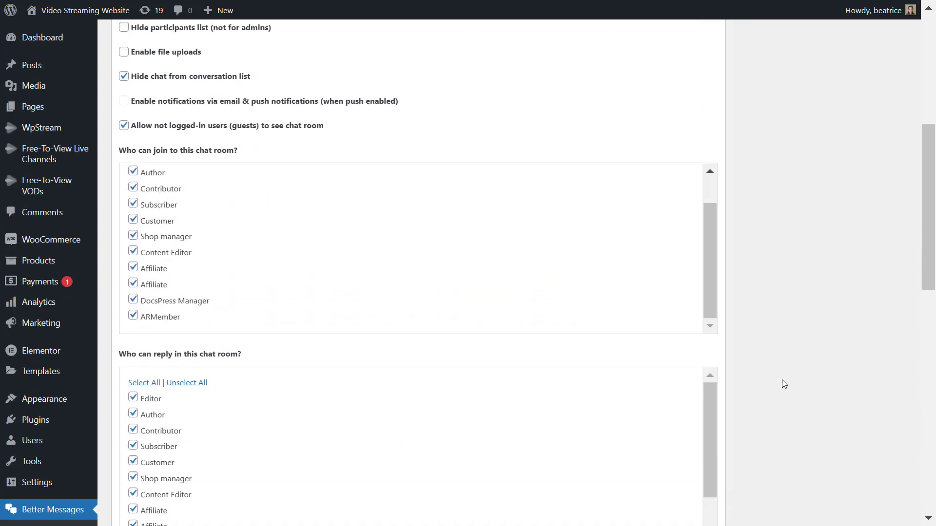
# Publish the Live chat room
pyautogui.scroll(3)
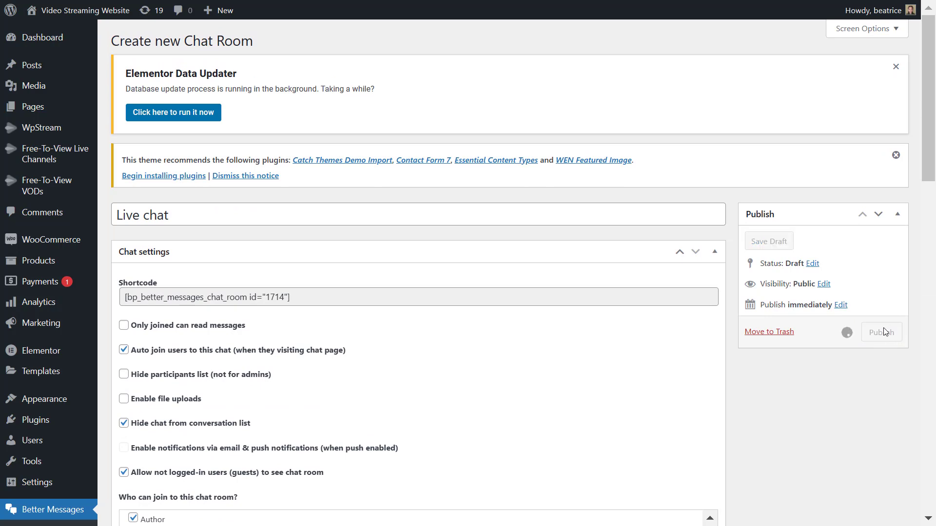
pyautogui.click(881, 332)
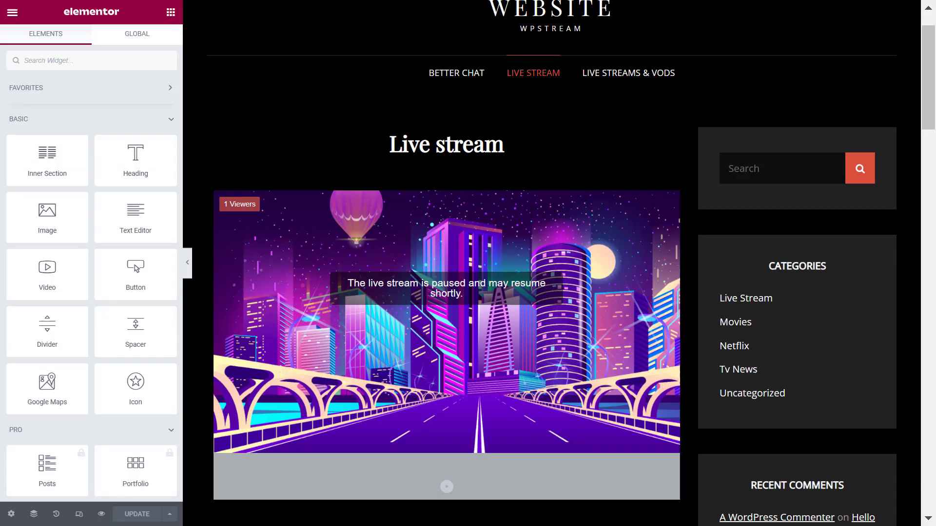
# Add a Shortcode widget with the chat room shortcode beneath the stream player
pyautogui.click(446, 182)
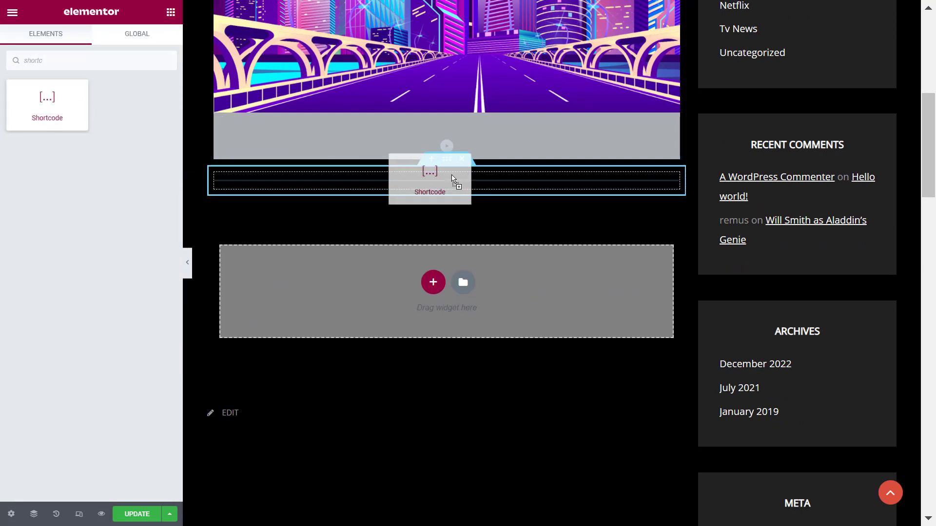
pyautogui.click(447, 182)
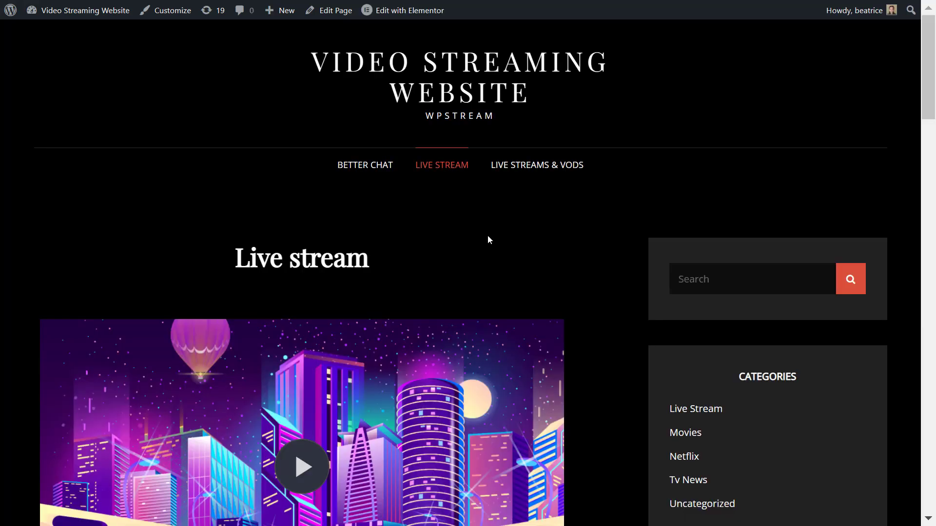
# Send 'Hello!' and 'When is the live stream starting?' in the page's live chat
pyautogui.scroll(-3)
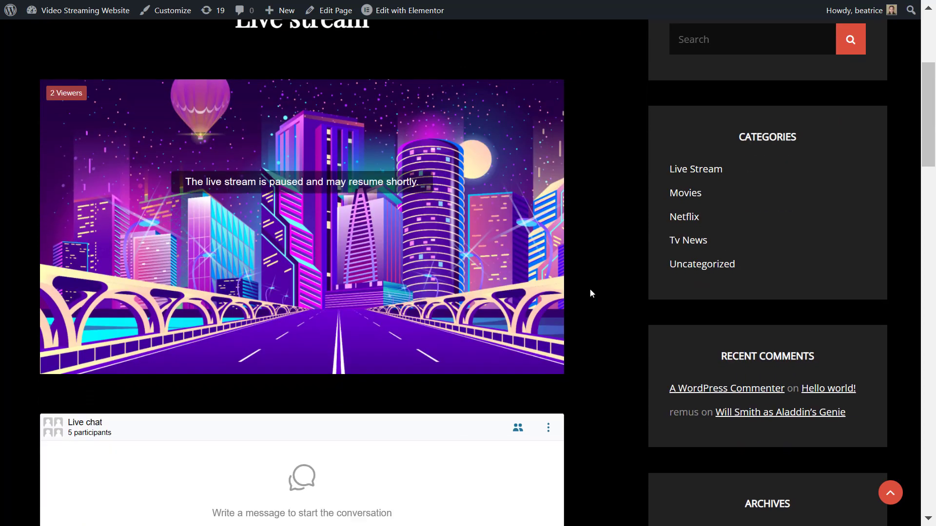
pyautogui.scroll(-3)
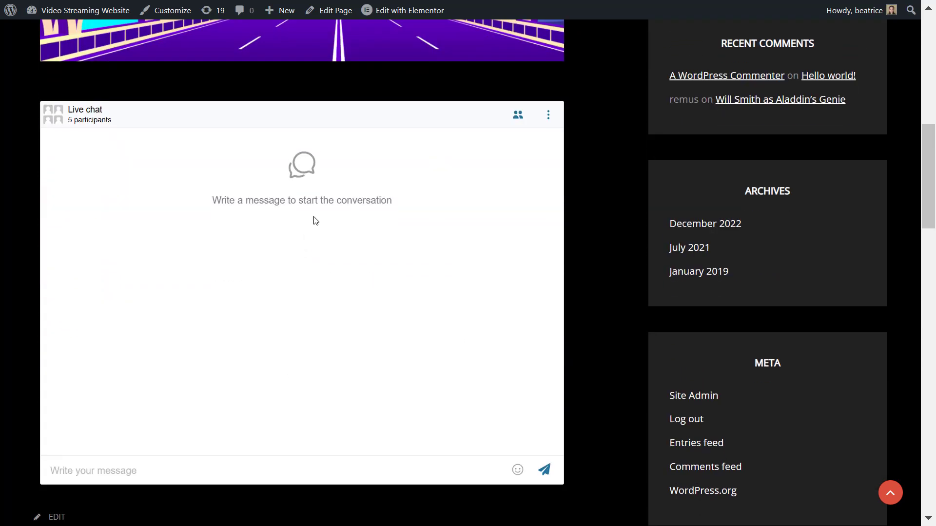
pyautogui.write('H')
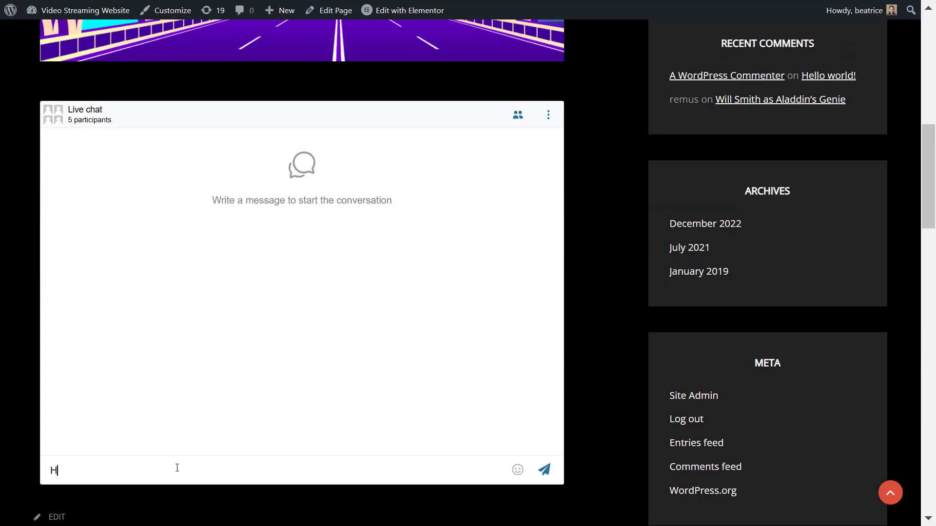
pyautogui.click(543, 470)
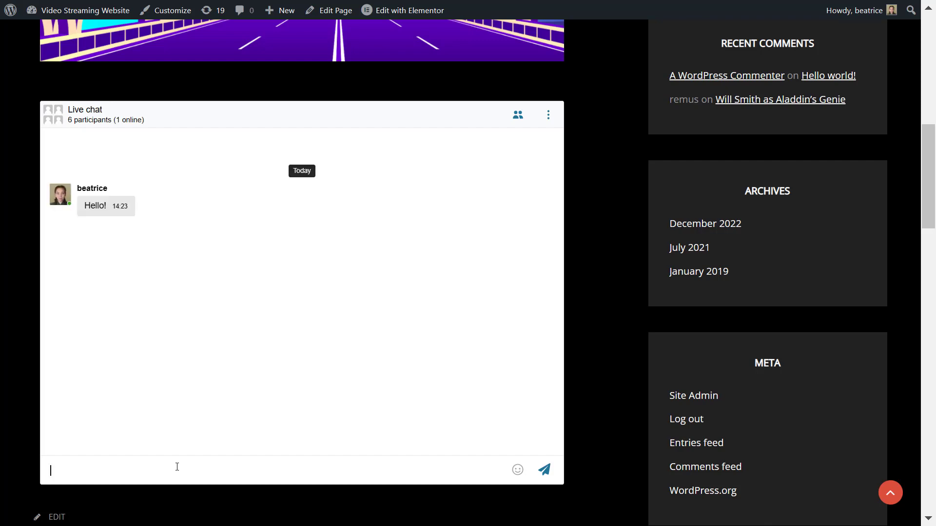
pyautogui.write('When is')
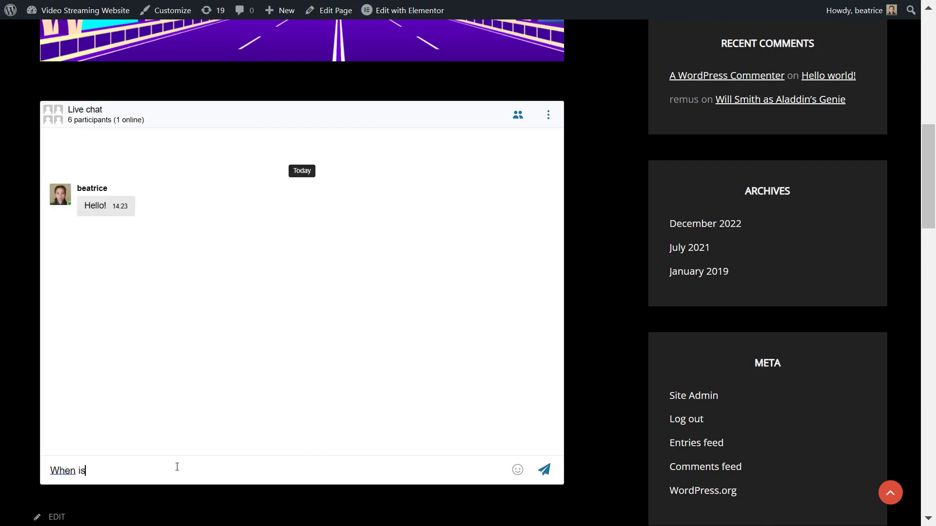
pyautogui.write('the live stream sta')
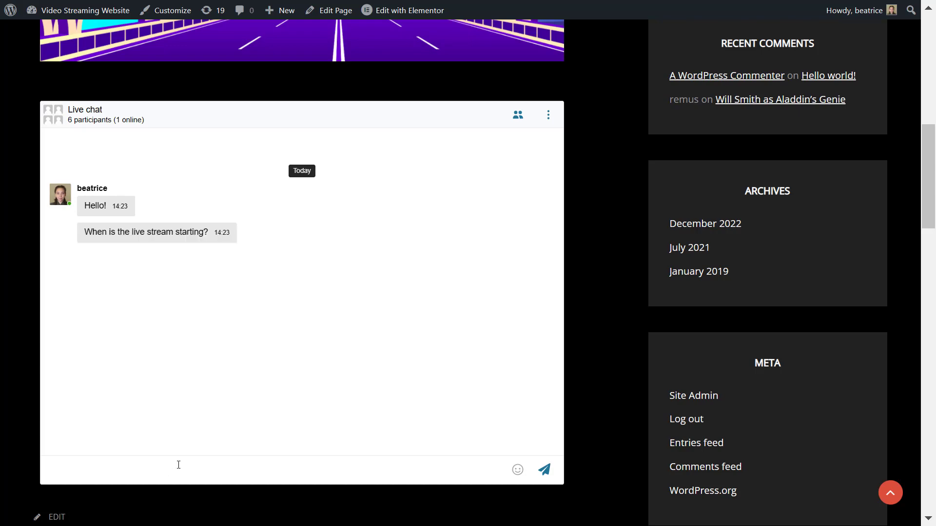
pyautogui.scroll(3)
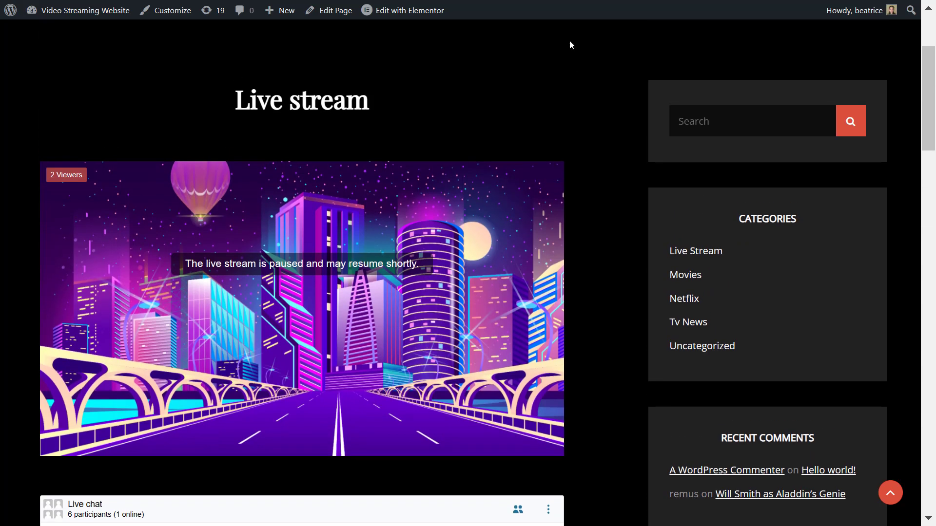
pyautogui.scroll(-3)
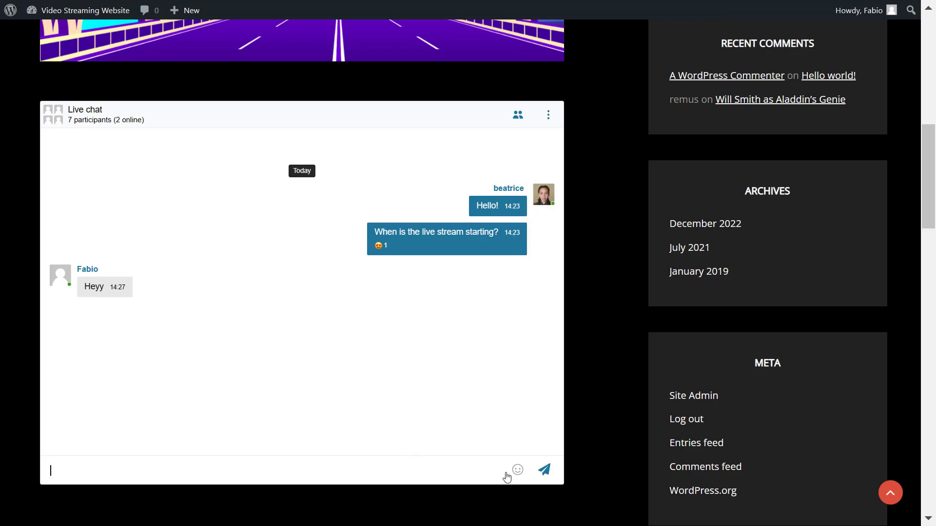
# Post an excited chat message decorated with two star-struck emojis
pyautogui.write('So')
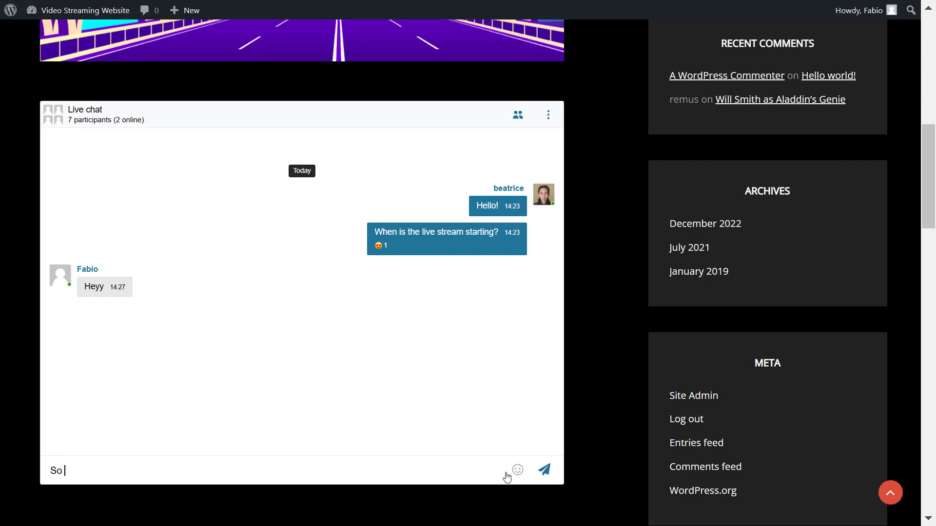
pyautogui.click(516, 470)
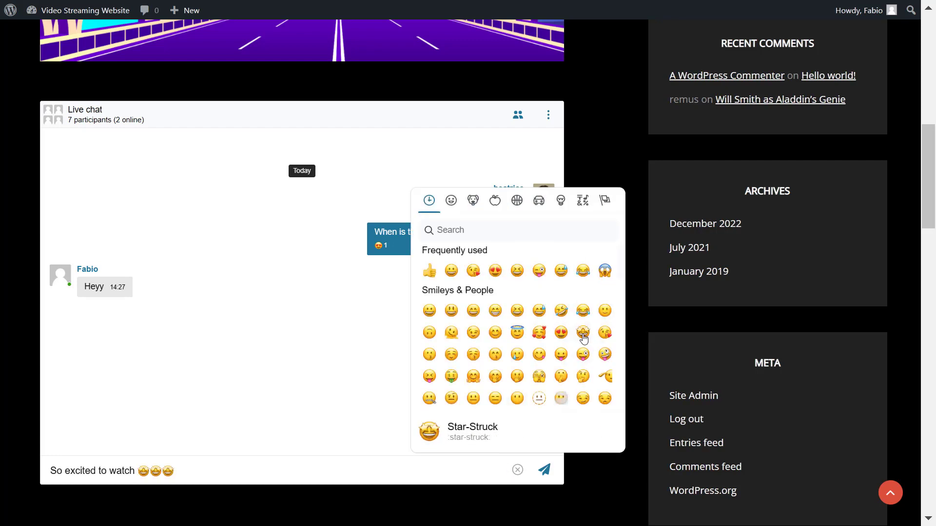
pyautogui.click(543, 471)
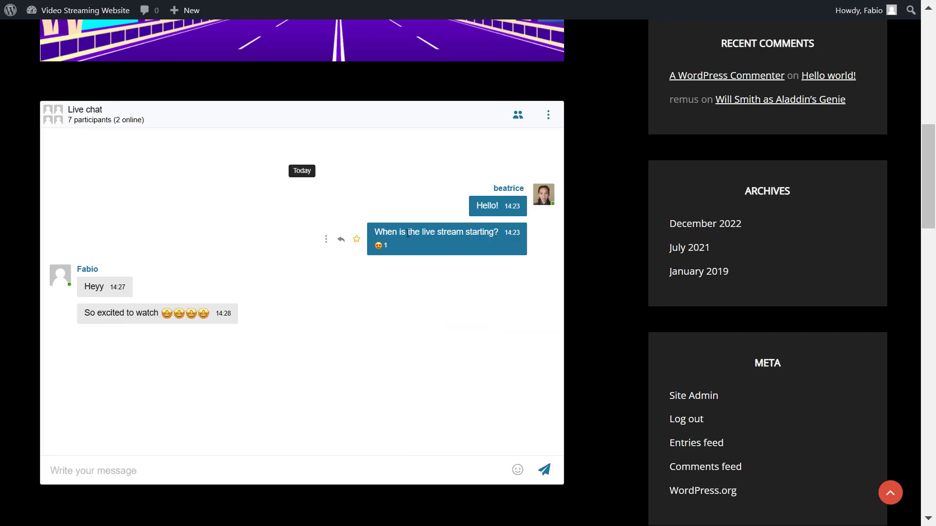
pyautogui.moveTo(445, 208)
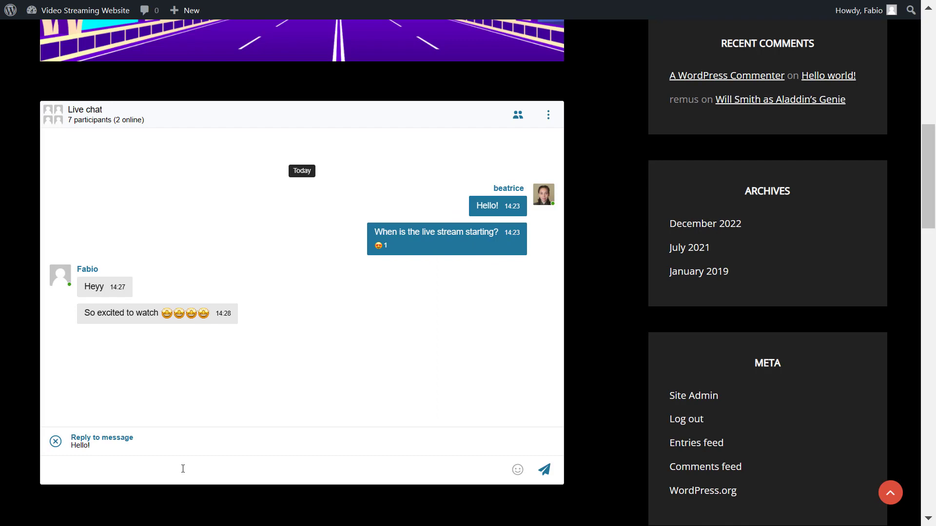
# Reply 'Are you a big fan?' to the Hello! message and star the stream-start question
pyautogui.write('A')
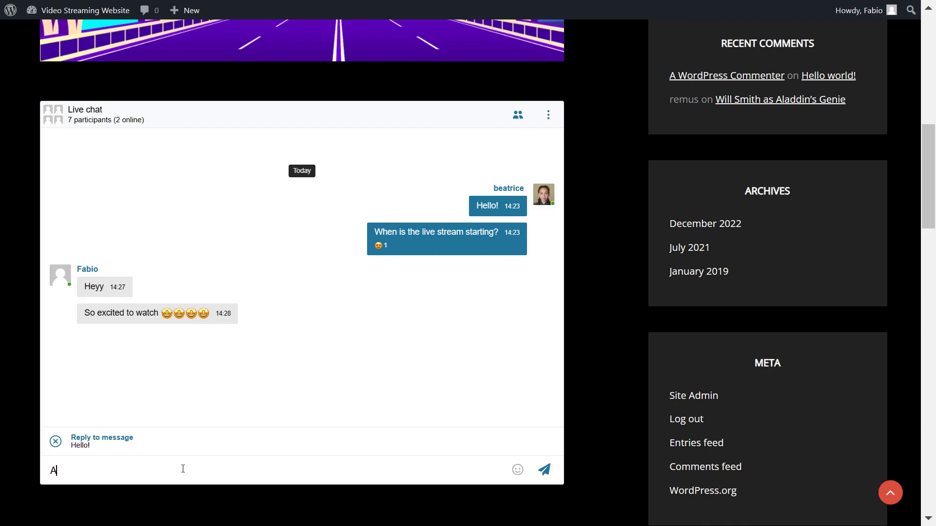
pyautogui.write('re you a big fa')
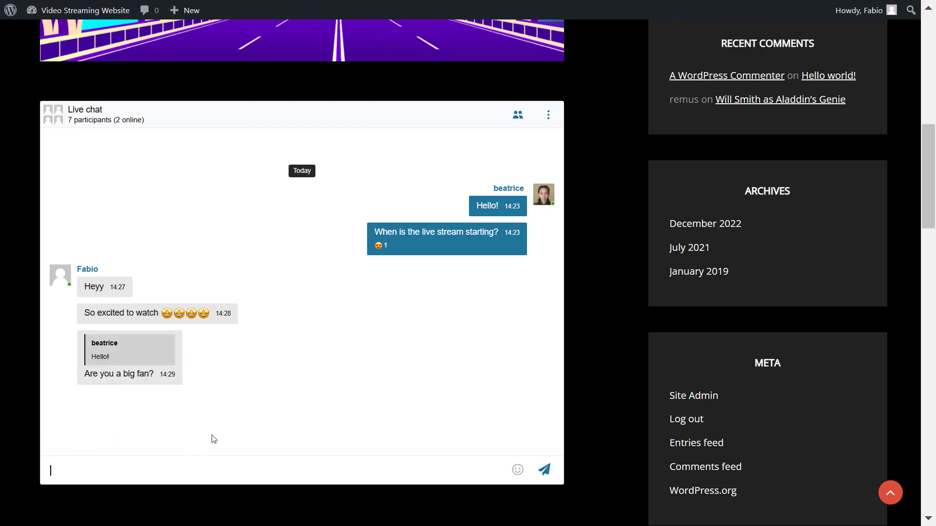
pyautogui.moveTo(353, 240)
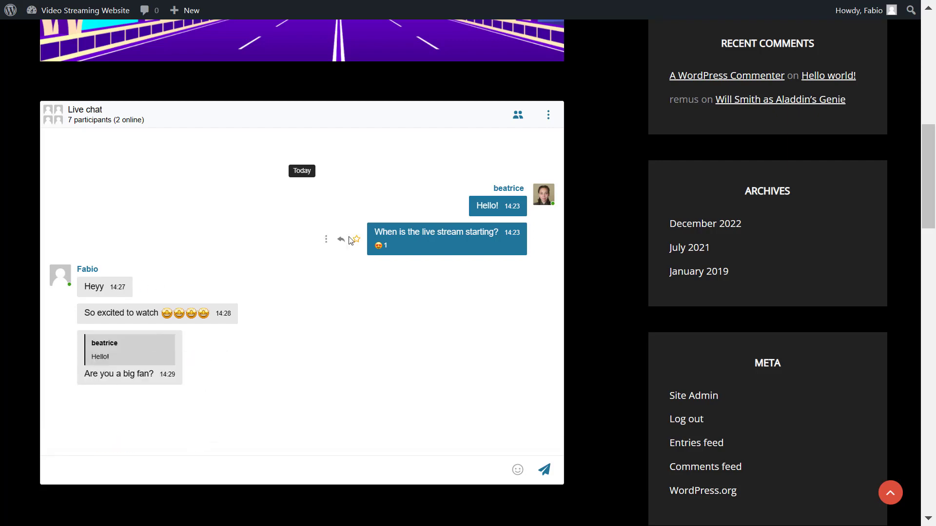
pyautogui.click(355, 239)
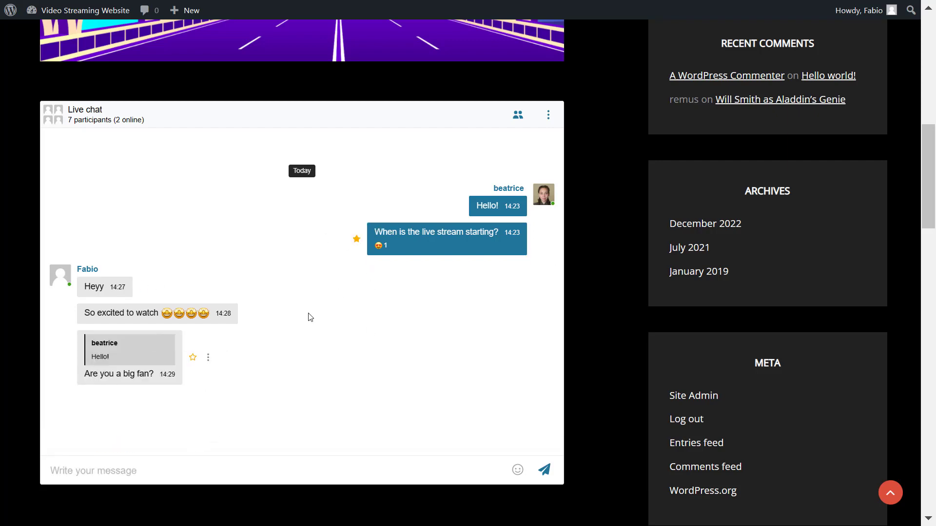
# Check the chat participant list and return to the WordPress admin as beatrice
pyautogui.click(517, 114)
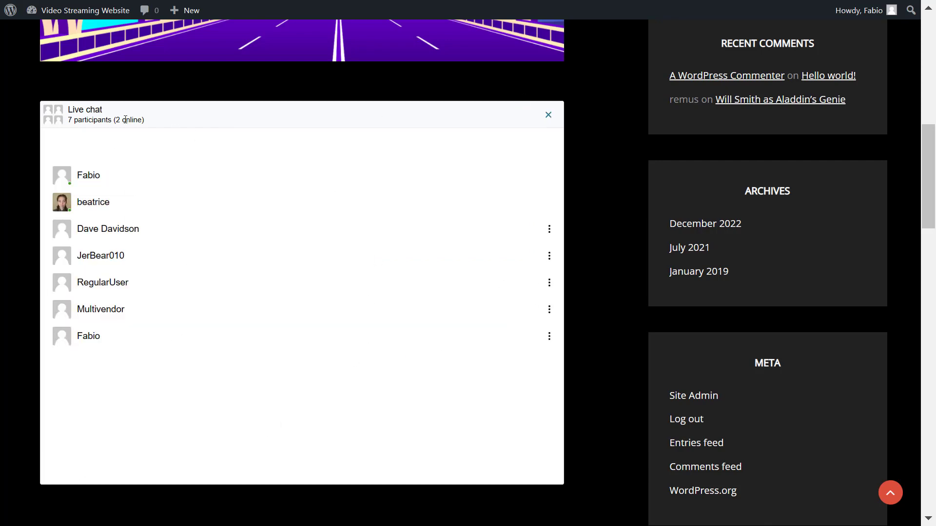
pyautogui.click(547, 115)
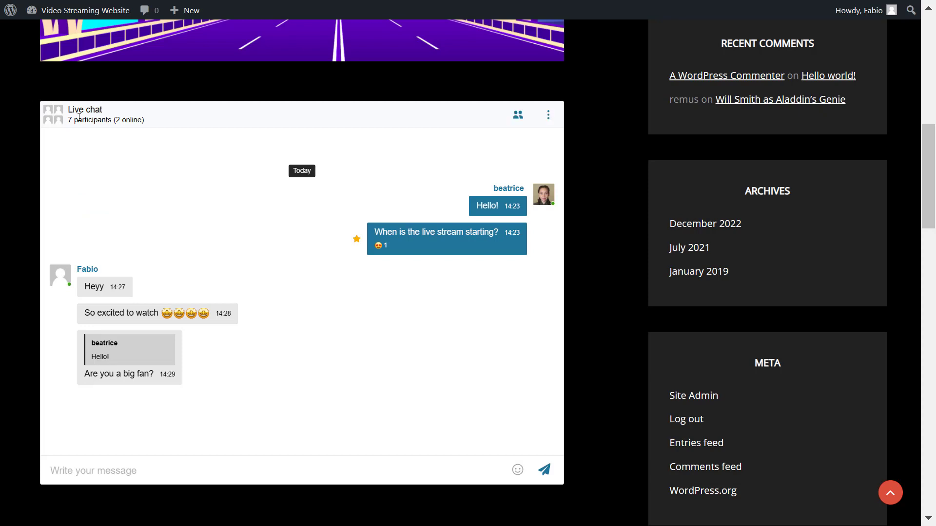
pyautogui.moveTo(336, 446)
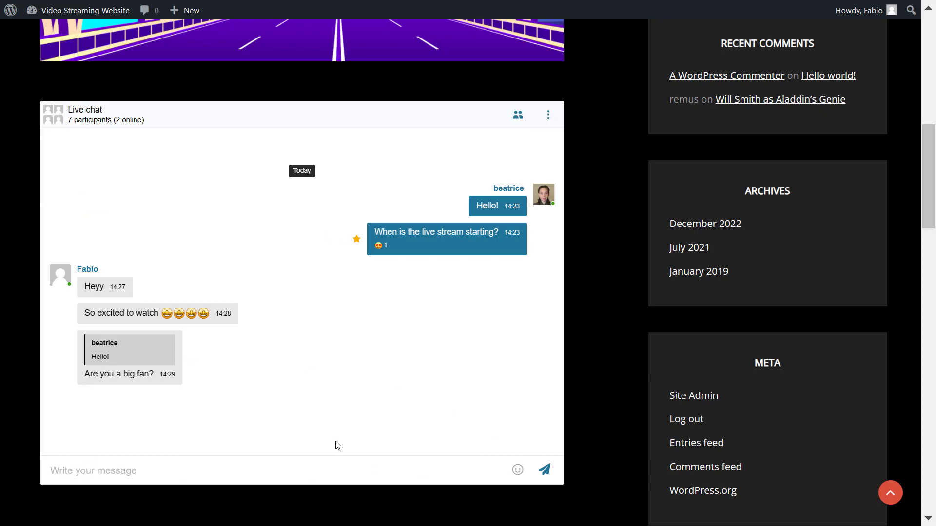
pyautogui.scroll(3)
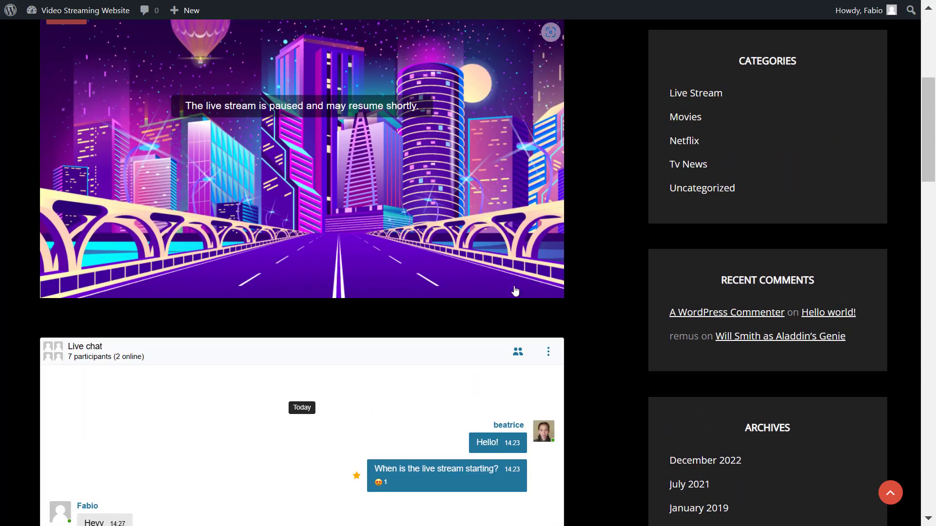
pyautogui.scroll(3)
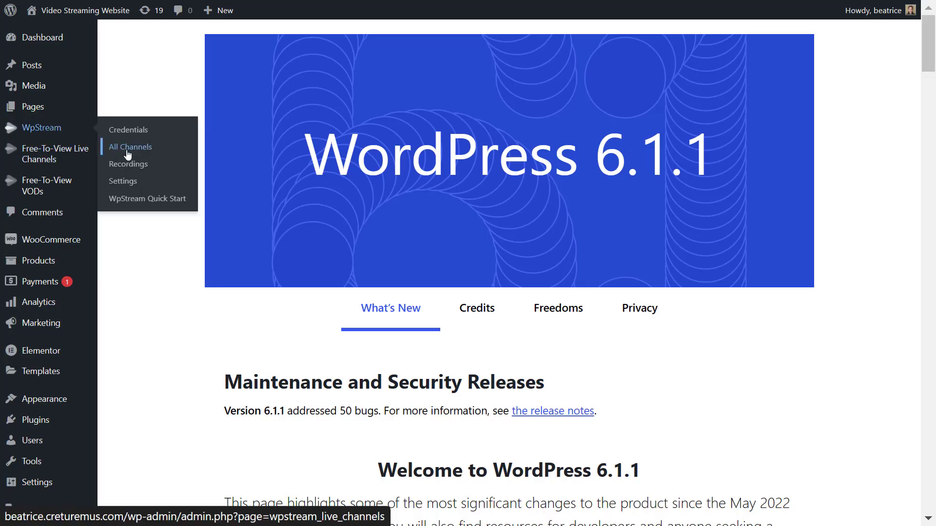
# Turn on My First Live Stream in All Channels and launch its webcam broadcaster
pyautogui.click(132, 146)
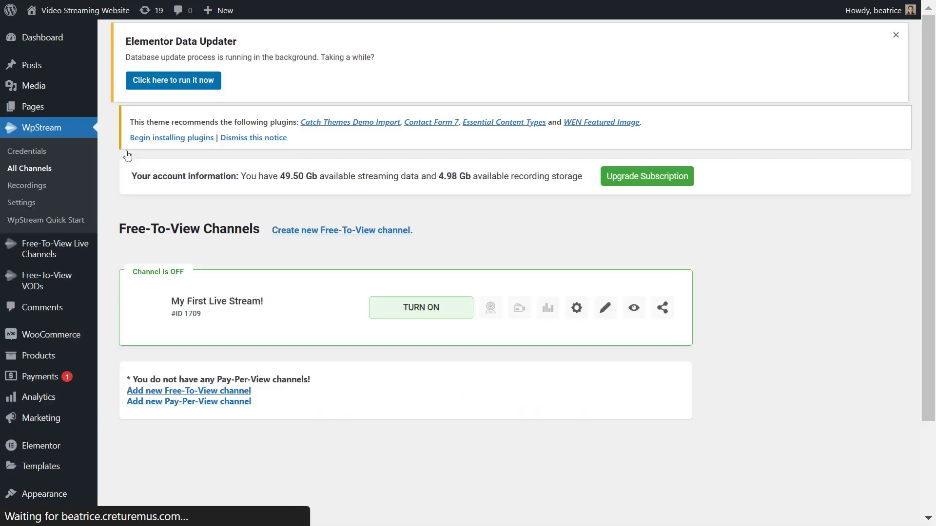
pyautogui.click(422, 307)
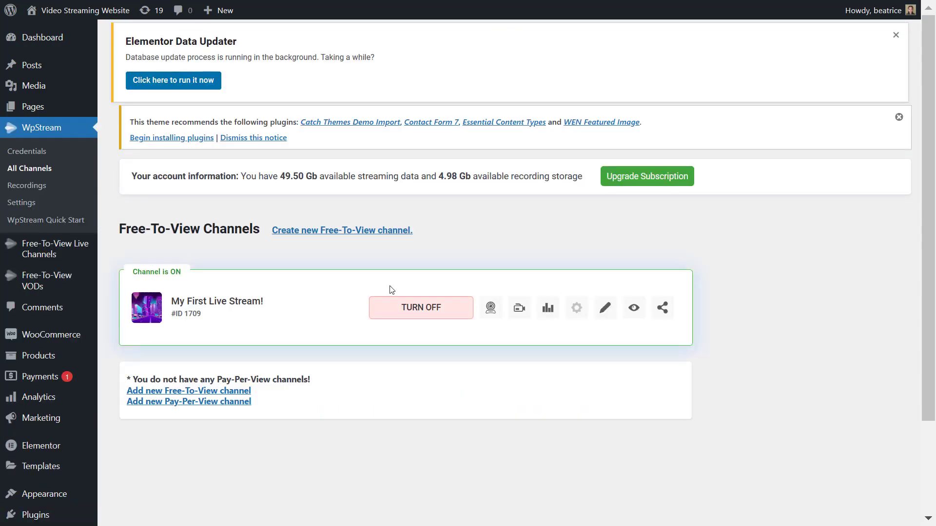
pyautogui.moveTo(490, 307)
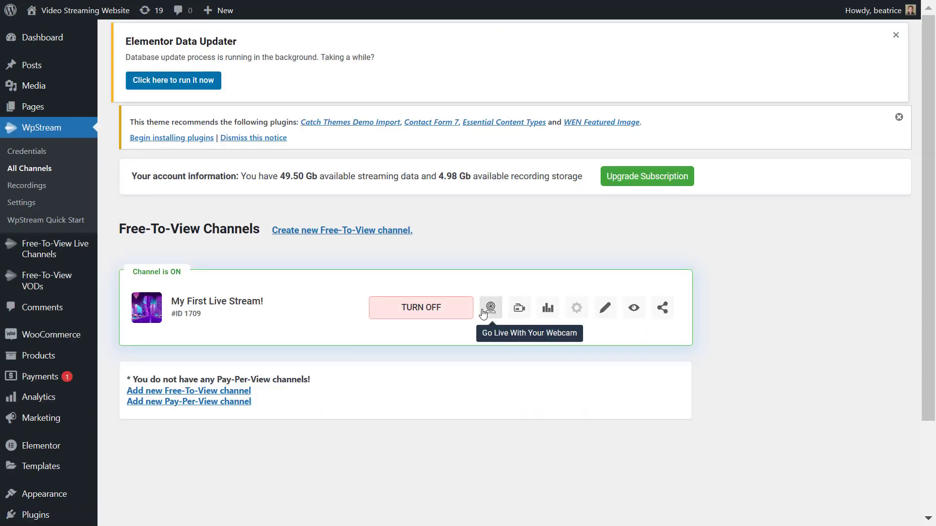
pyautogui.click(490, 308)
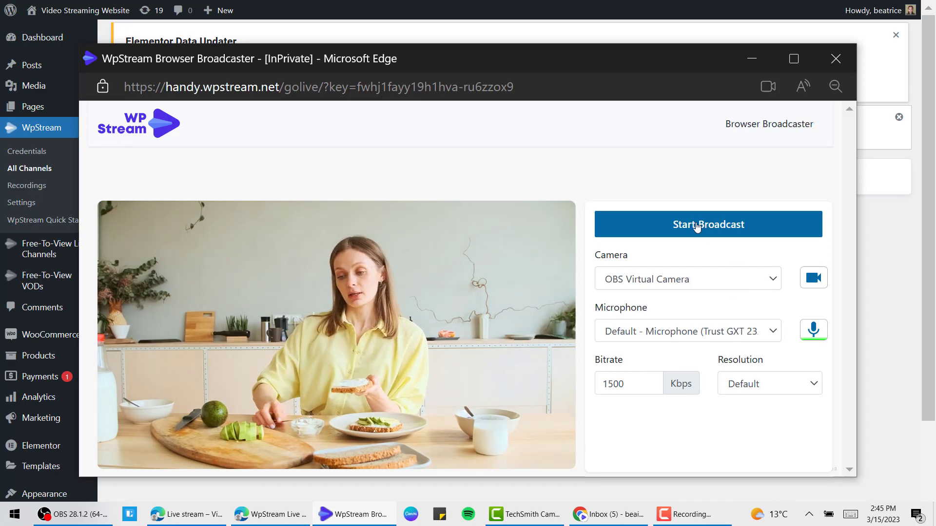
# Start broadcasting the camera feed from the WpStream Browser Broadcaster
pyautogui.click(708, 224)
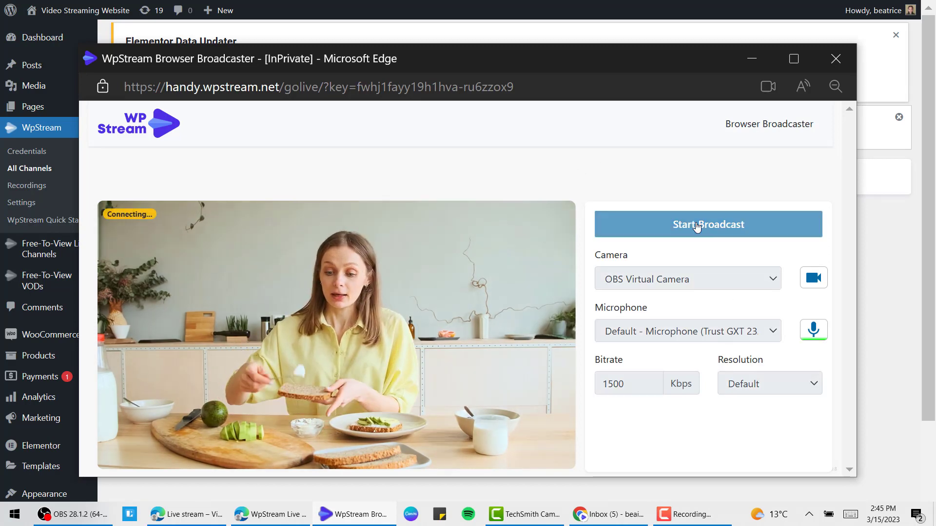
pyautogui.click(708, 225)
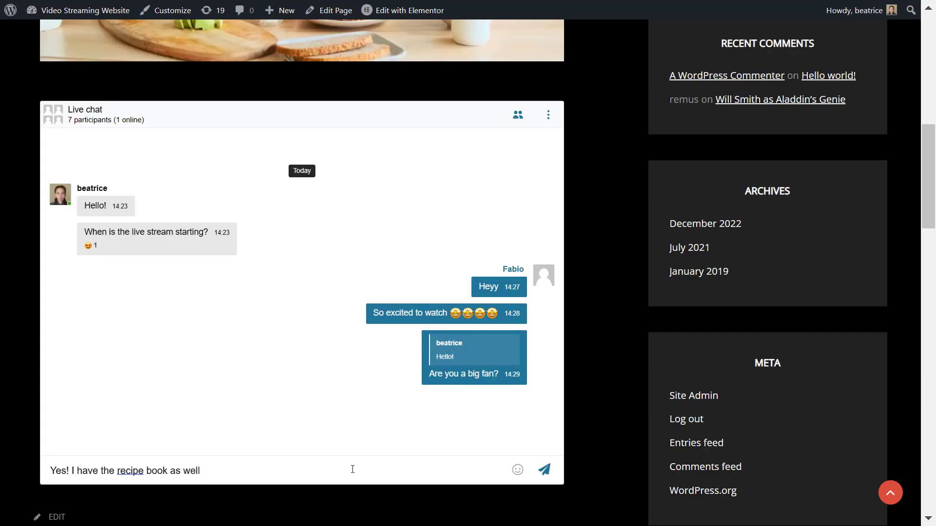
# Send the reply 'Yes! I have the recipe book as well.' in the live chat
pyautogui.click(543, 470)
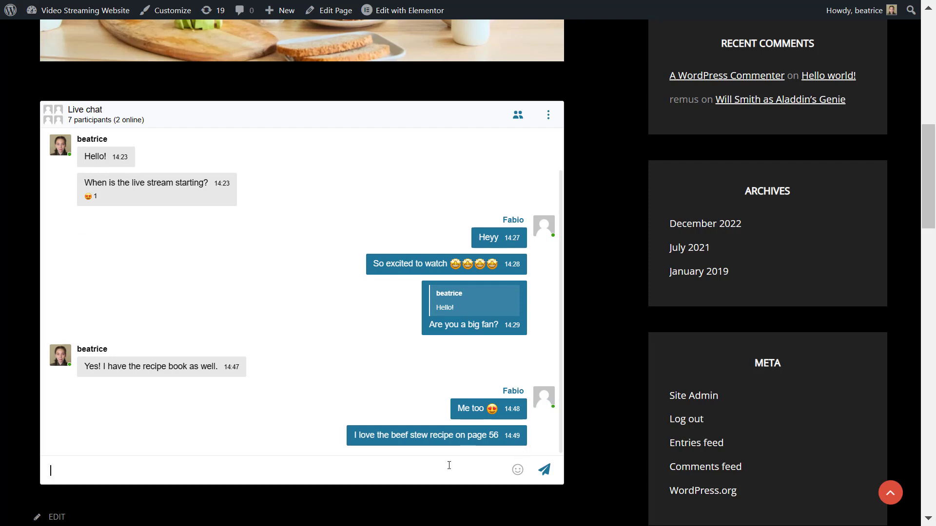
# Send 'Haven't tried that yet but I should next time' about the beef stew recipe
pyautogui.write("Haven't tried that yet")
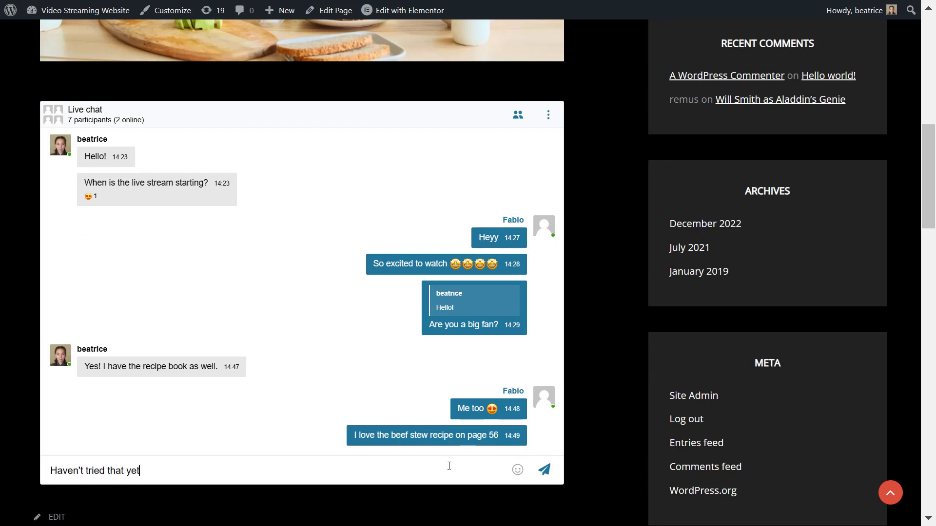
pyautogui.write('but I should next time')
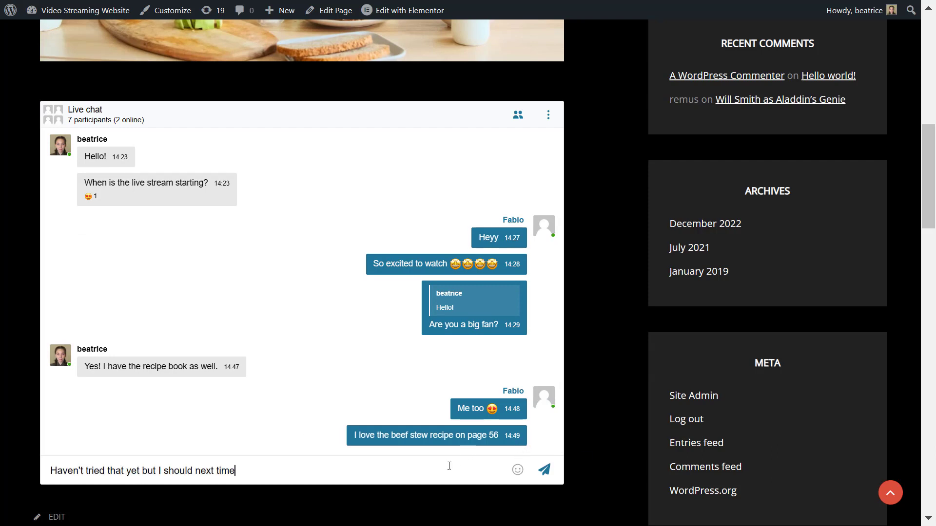
pyautogui.click(543, 470)
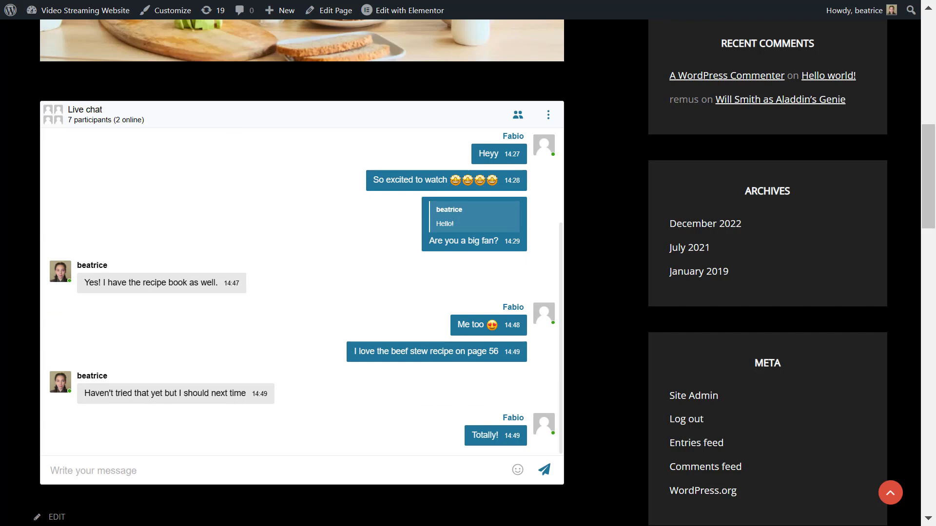
pyautogui.scroll(3)
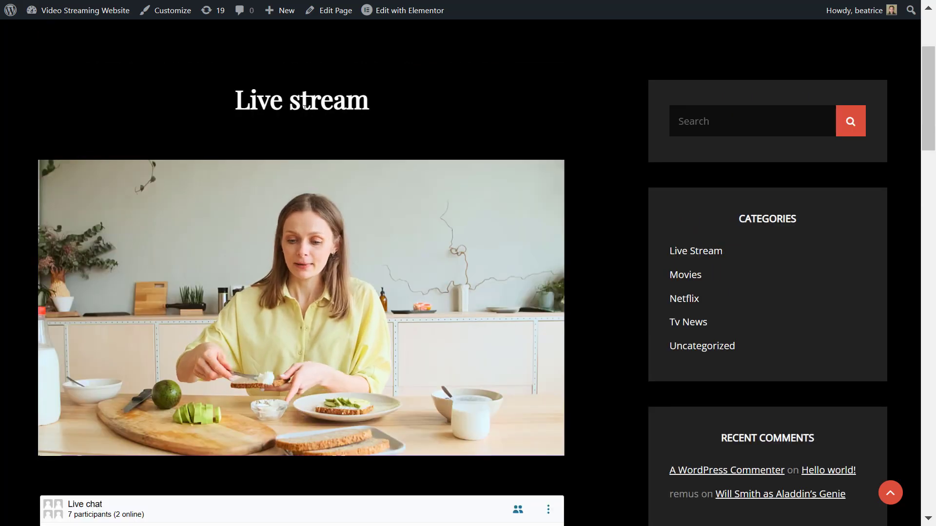